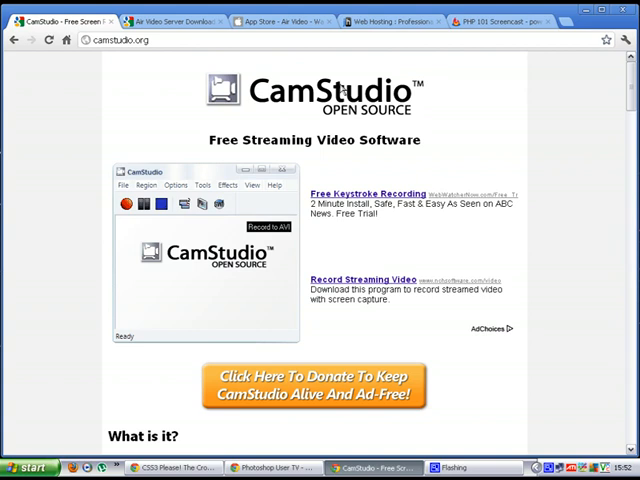
Step: Review the Air Video Server download page and app listing, leaving the server properties window open
{"action": "scroll", "scroll_direction": "down", "scroll_amount": 3}
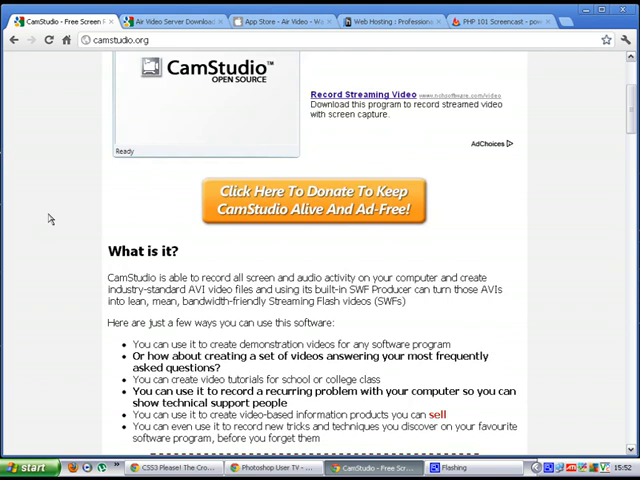
{"action": "scroll", "scroll_direction": "up", "scroll_amount": 3}
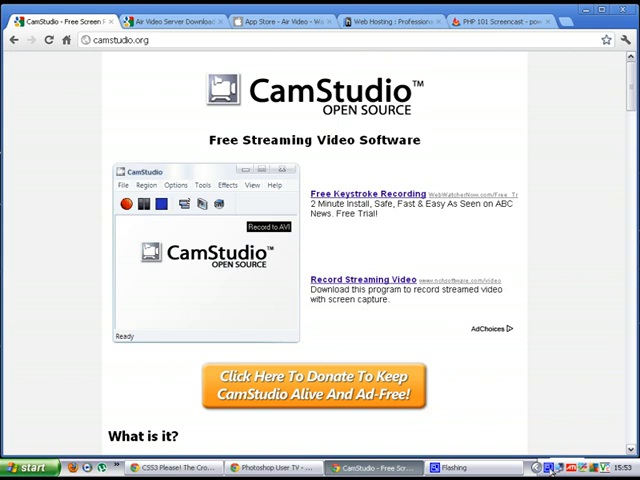
{"action": "left_click", "coordinate": [124, 204]}
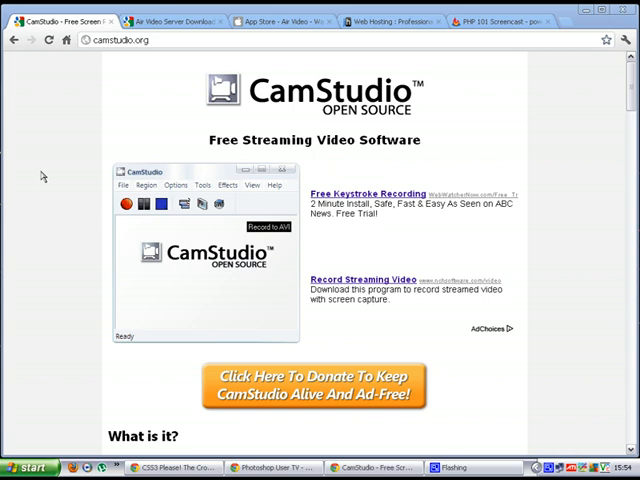
{"action": "mouse_move", "coordinate": [70, 140]}
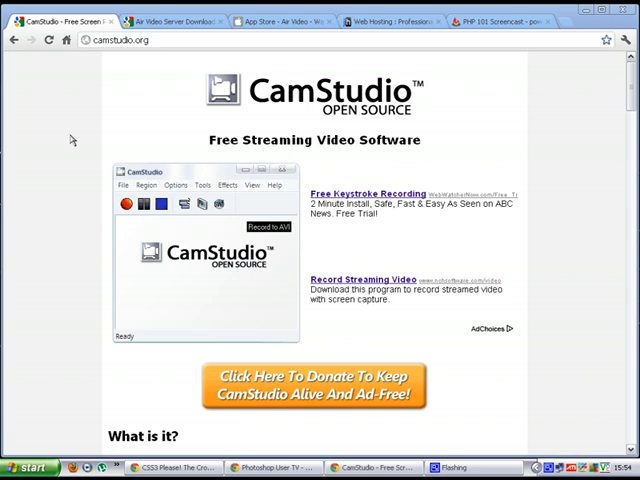
{"action": "left_click", "coordinate": [170, 16]}
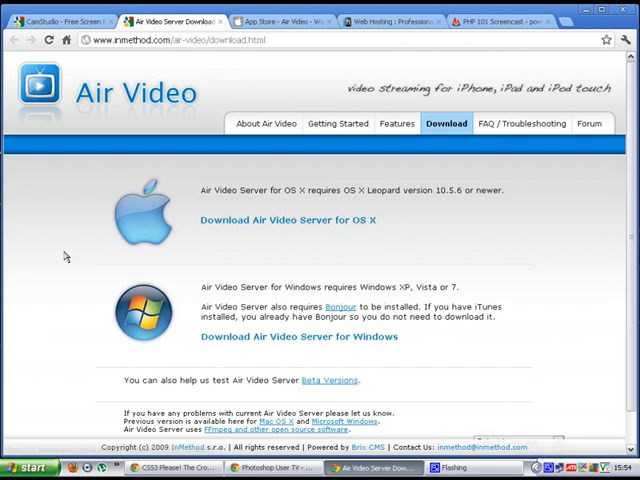
{"action": "mouse_move", "coordinate": [190, 16]}
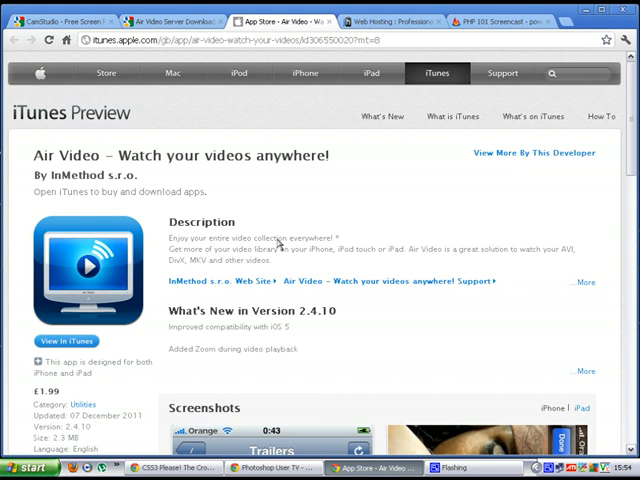
{"action": "left_click", "coordinate": [176, 20]}
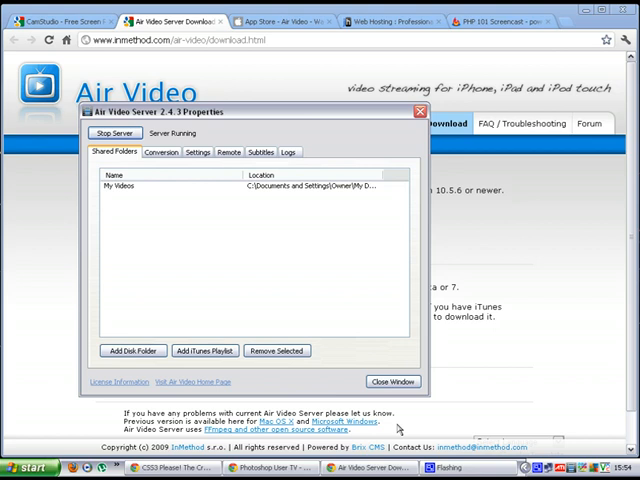
Step: Close the Air Video Server Properties window, leaving the Mac and Windows downloads visible
{"action": "left_click", "coordinate": [280, 20]}
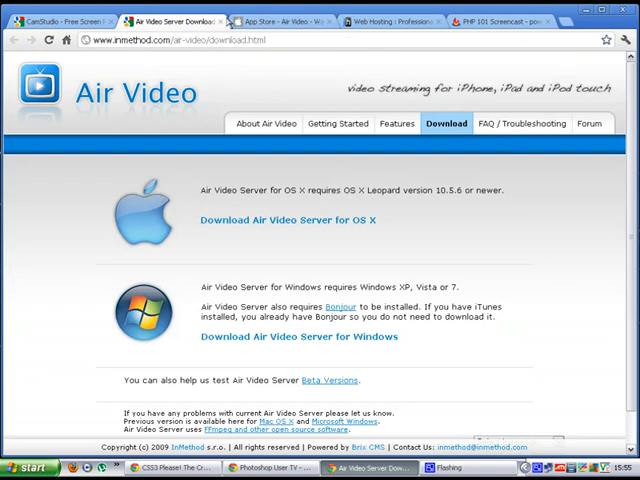
Step: Switch to the App Store - Air Video tab showing the app's trailer-list screenshots
{"action": "left_click", "coordinate": [290, 24]}
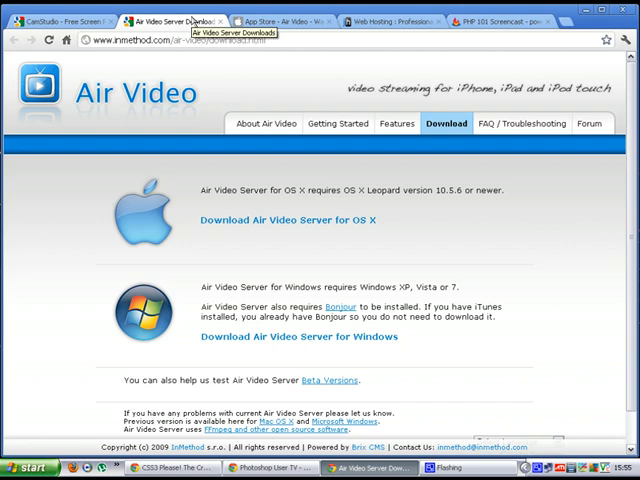
{"action": "left_click", "coordinate": [290, 20]}
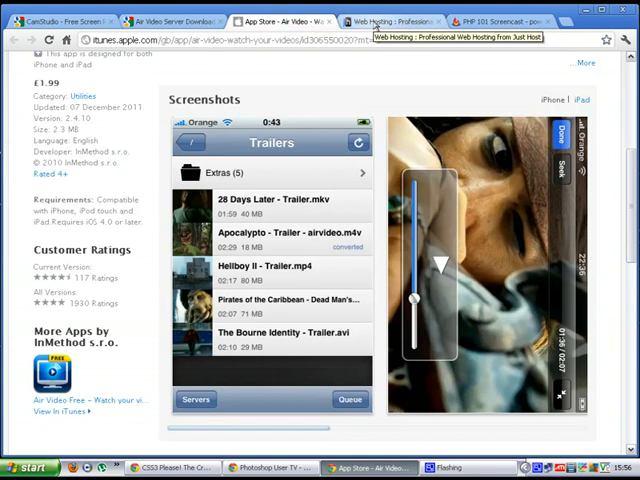
Step: Bring up the Just Host web hosting homepage with its £2.95/month plan offer
{"action": "left_click", "coordinate": [404, 20]}
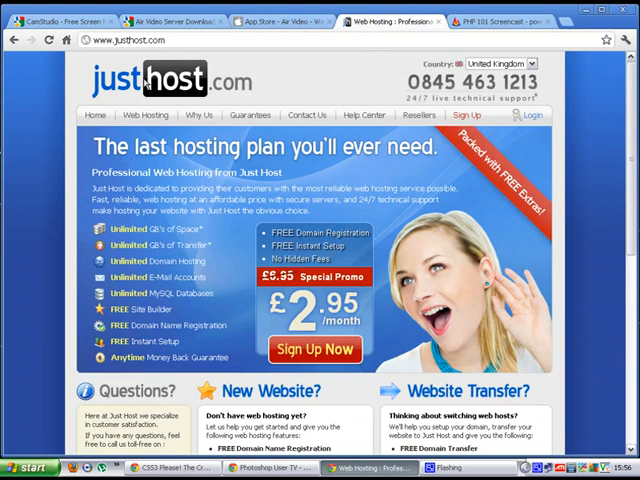
{"action": "mouse_move", "coordinate": [316, 320]}
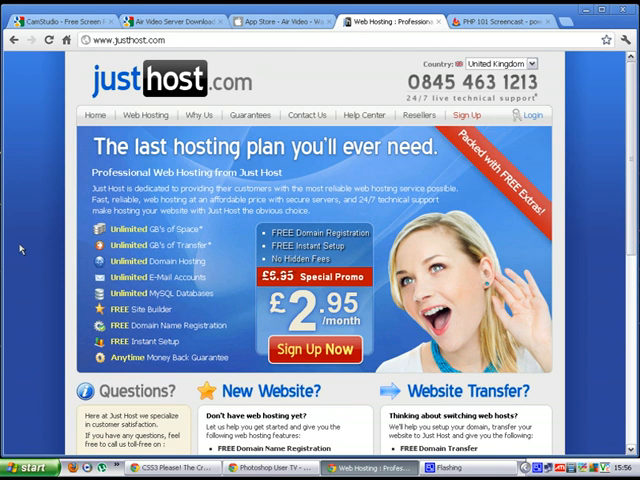
{"action": "scroll", "scroll_direction": "down", "scroll_amount": 3}
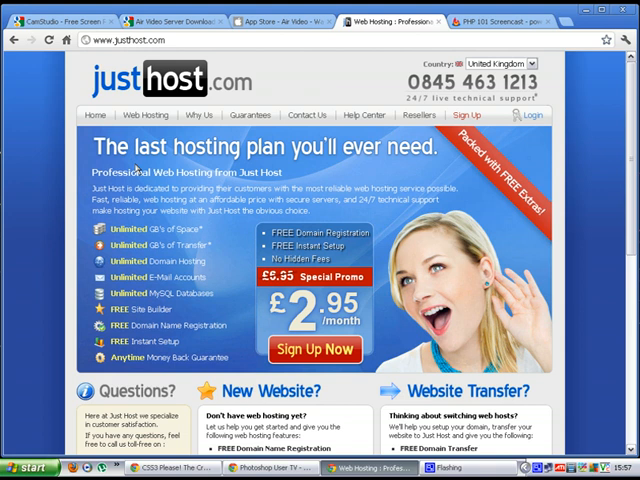
{"action": "mouse_move", "coordinate": [194, 220]}
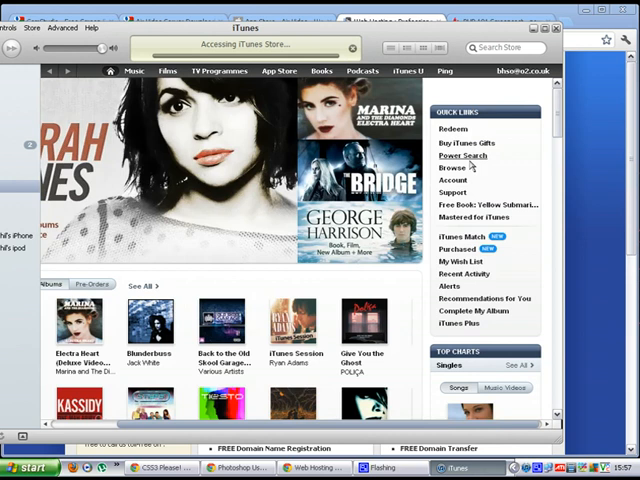
Step: Go to the iTunes Store Podcasts front page with its featured BBC Radio 4 shows
{"action": "left_click", "coordinate": [362, 70]}
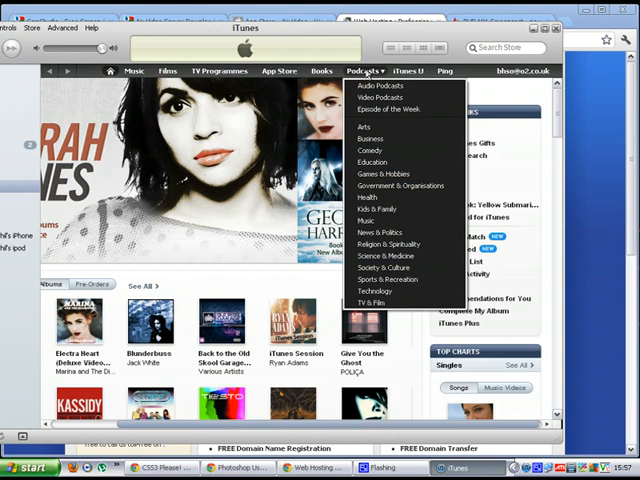
{"action": "left_click", "coordinate": [368, 56]}
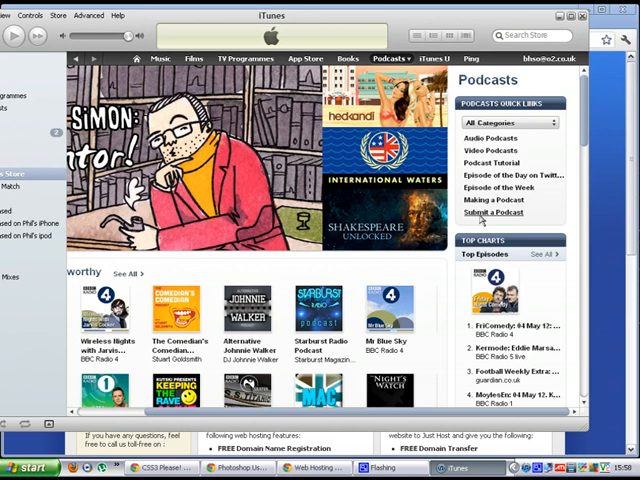
Step: Bring up the Submit Podcasts to the iTunes Directory page via Podcast Quick Links
{"action": "left_click", "coordinate": [496, 212]}
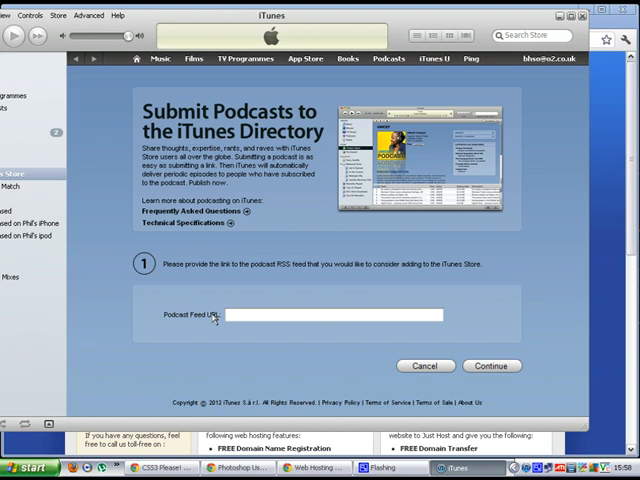
{"action": "mouse_move", "coordinate": [296, 76]}
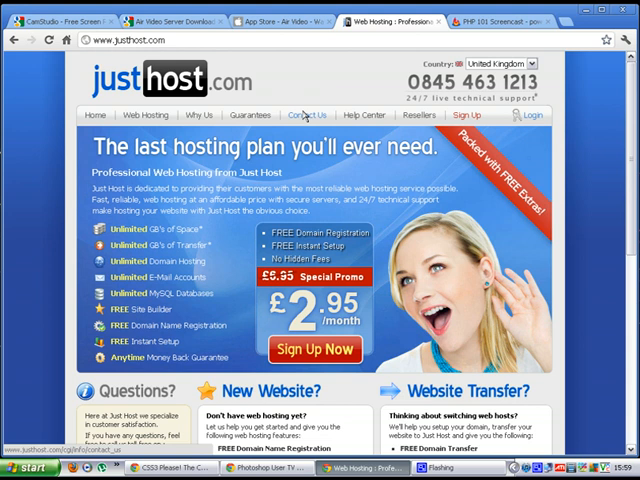
{"action": "mouse_move", "coordinate": [306, 70]}
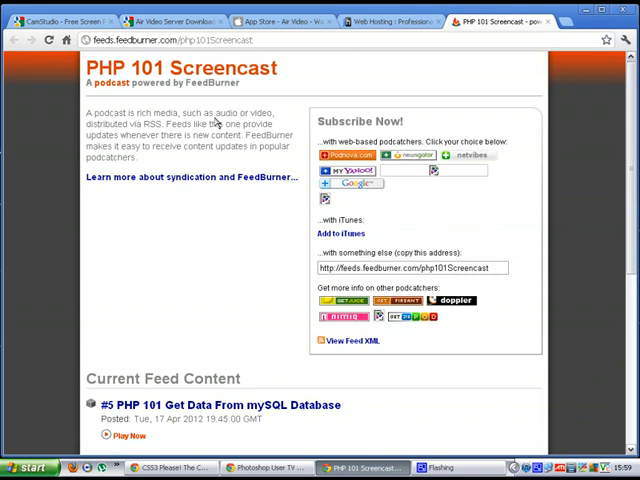
{"action": "mouse_move", "coordinate": [20, 208]}
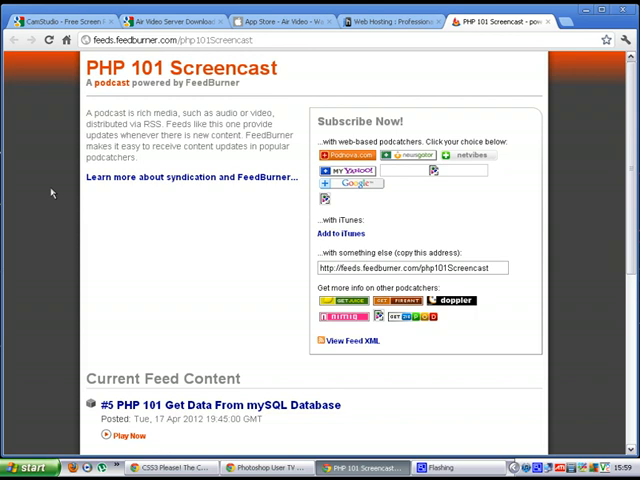
Step: Review the PHP 101 Screencast feed's episodes #5, #4 and #3 in FeedBurner
{"action": "scroll", "scroll_direction": "down", "scroll_amount": 3}
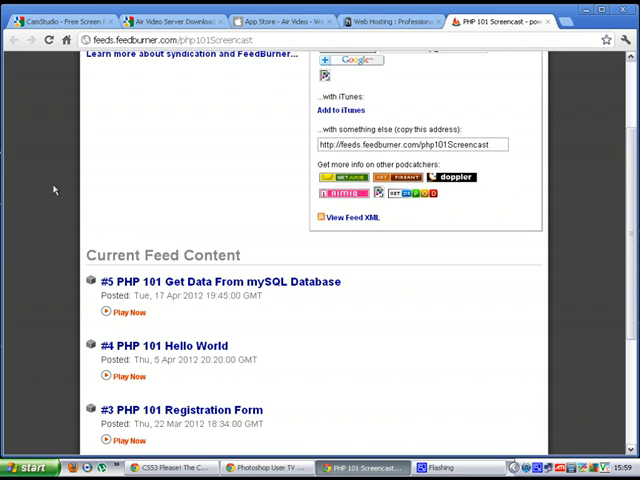
{"action": "mouse_move", "coordinate": [64, 212]}
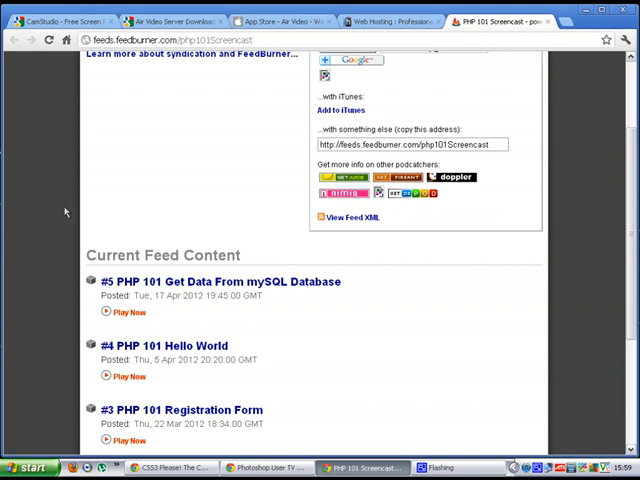
{"action": "mouse_move", "coordinate": [140, 180]}
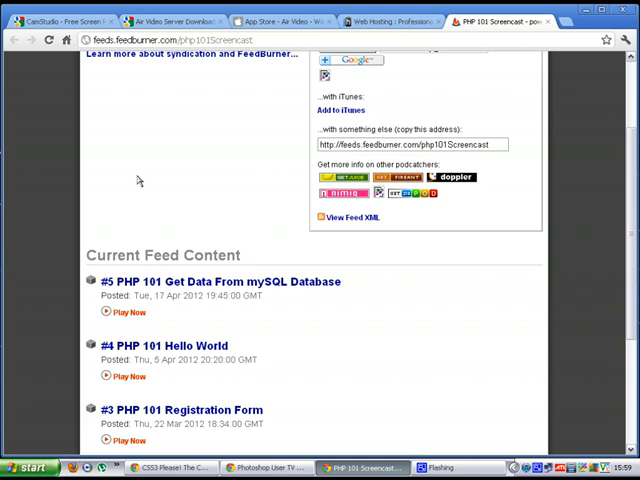
{"action": "mouse_move", "coordinate": [78, 178]}
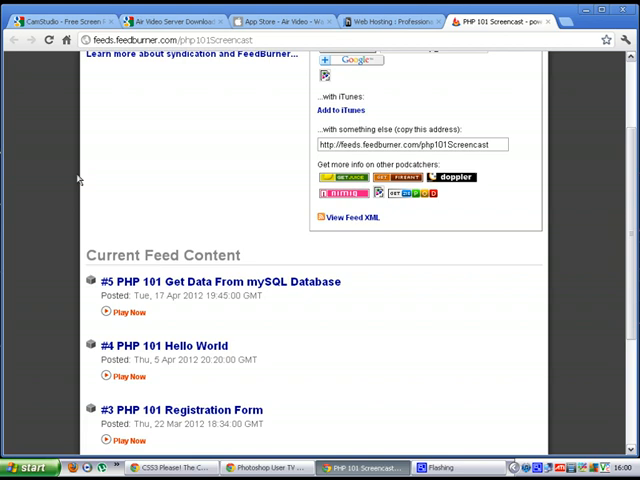
{"action": "scroll", "scroll_direction": "up", "scroll_amount": 3}
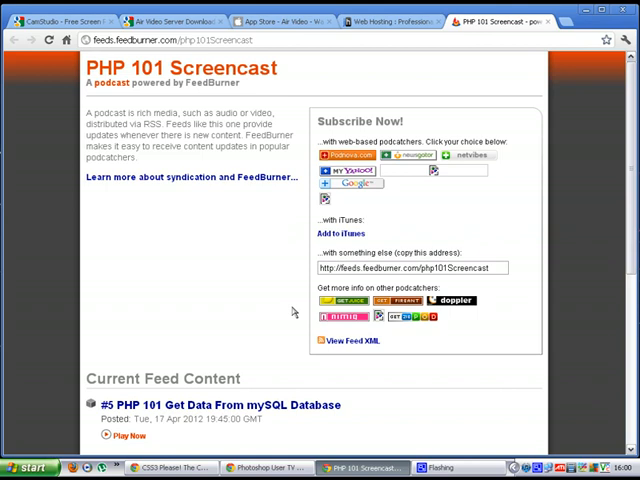
{"action": "mouse_move", "coordinate": [68, 250]}
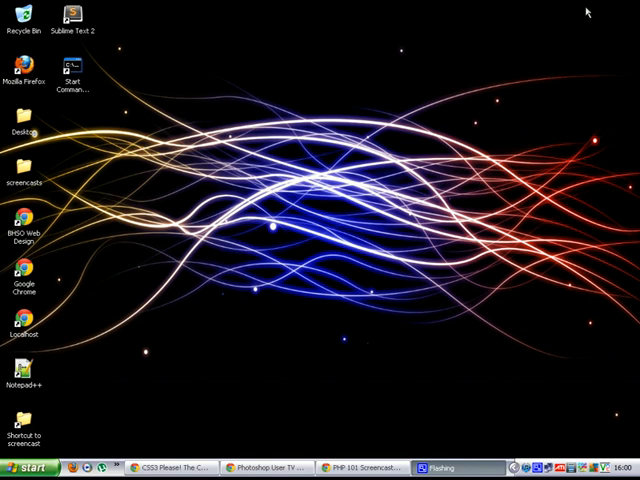
{"action": "mouse_move", "coordinate": [520, 90]}
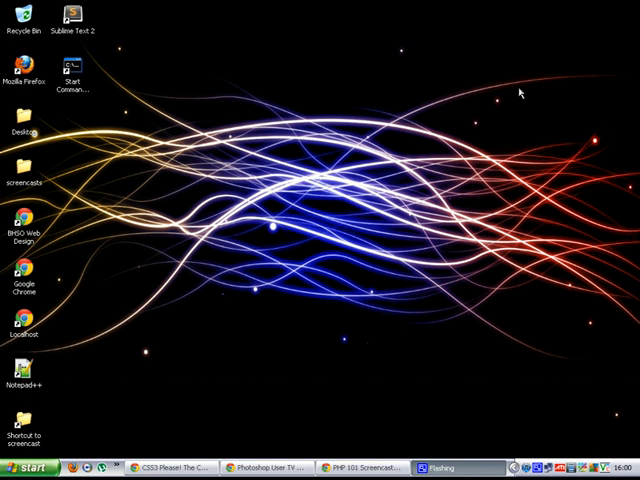
{"action": "mouse_move", "coordinate": [204, 184]}
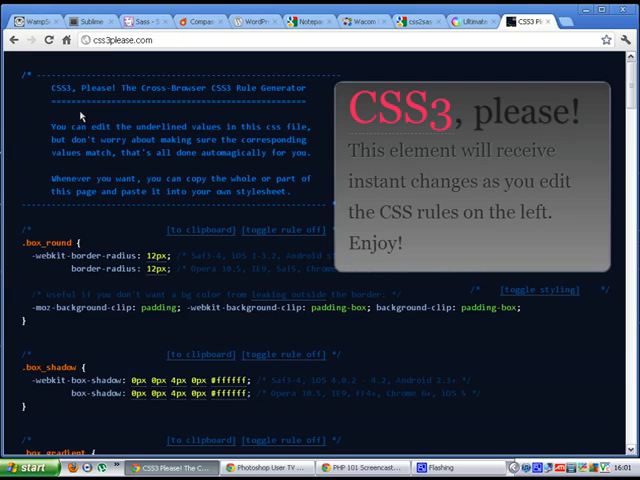
Step: Switch to the WampServer homepage and dismiss its version 2.0 About box
{"action": "left_click", "coordinate": [24, 12]}
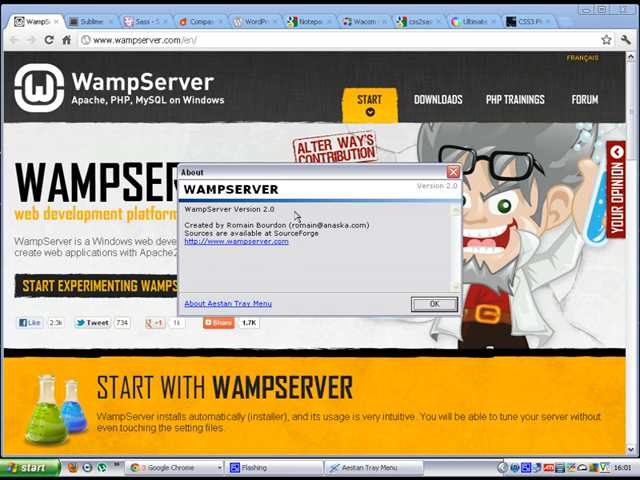
{"action": "left_click", "coordinate": [432, 304]}
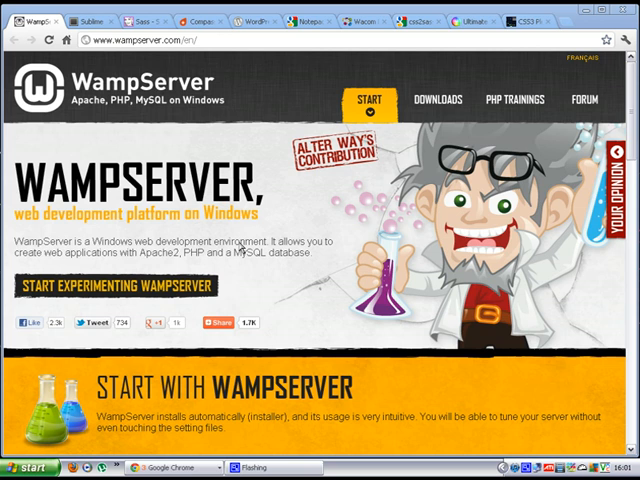
Step: Check the WampServer 2.2D 32-bit and 64-bit downloads, then return to the home page
{"action": "left_click", "coordinate": [448, 100]}
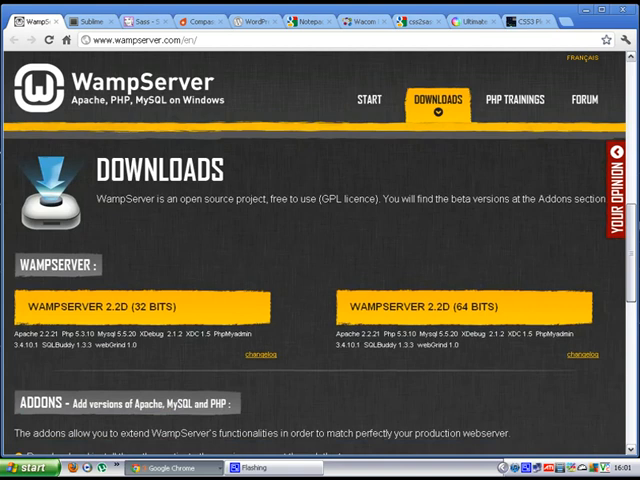
{"action": "scroll", "scroll_direction": "down", "scroll_amount": 3}
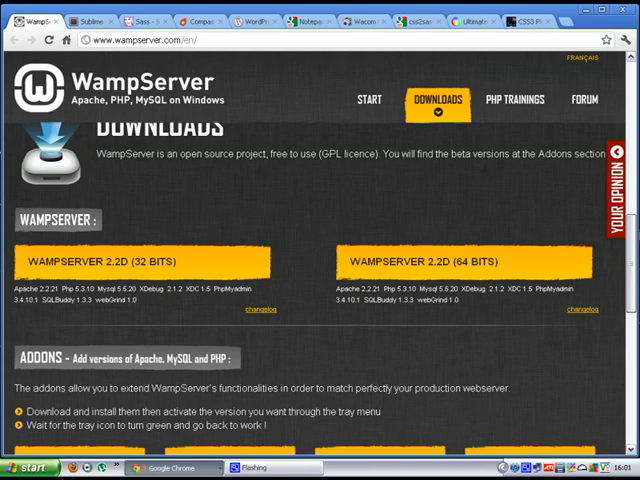
{"action": "left_click", "coordinate": [372, 100]}
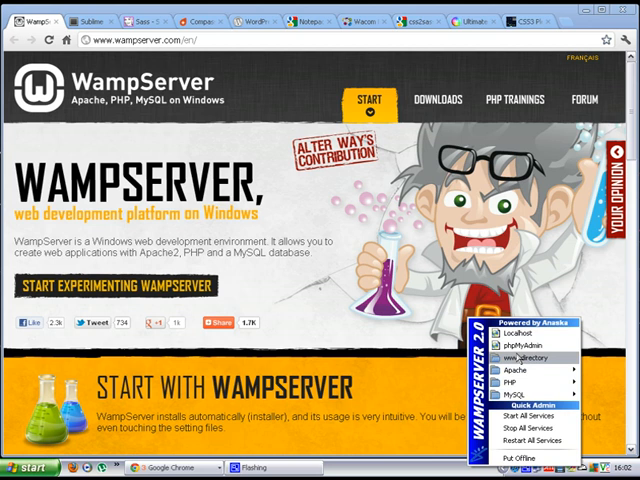
Step: Open WampServer's localhost page showing Apache 2.2.11, PHP 5.3.0 and MySQL 5.1.36
{"action": "left_click", "coordinate": [528, 356]}
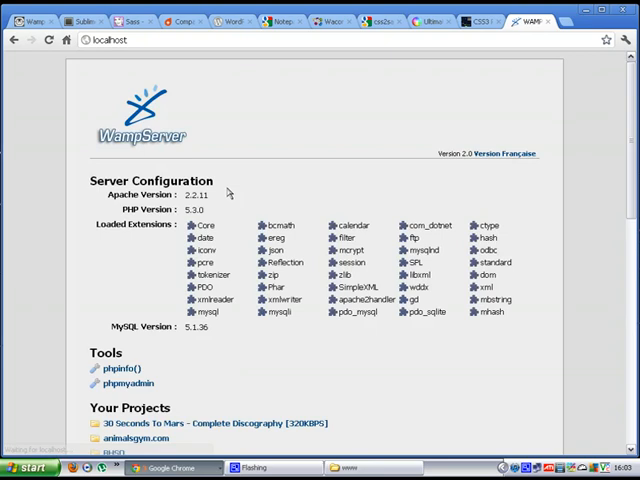
{"action": "mouse_move", "coordinate": [596, 296]}
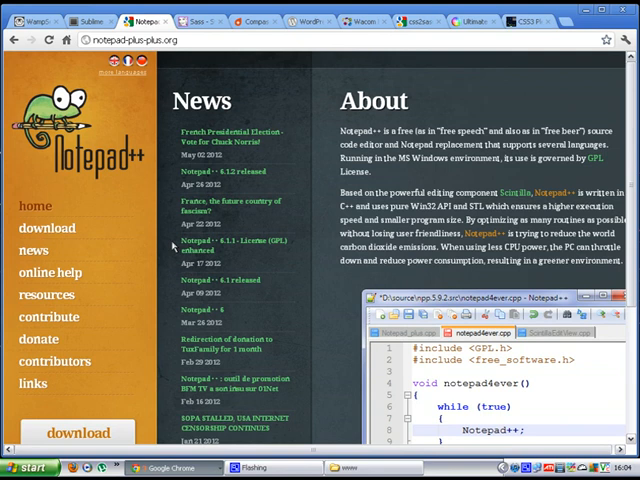
Step: Scroll the Notepad++ home page down past its News and About sections
{"action": "scroll", "scroll_direction": "down", "scroll_amount": 3}
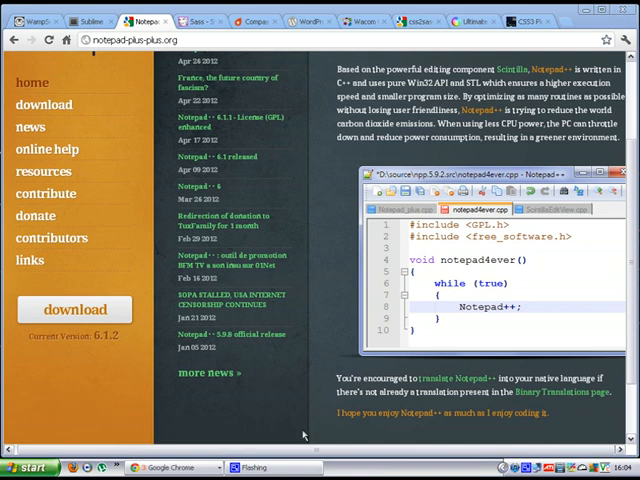
{"action": "mouse_move", "coordinate": [332, 242]}
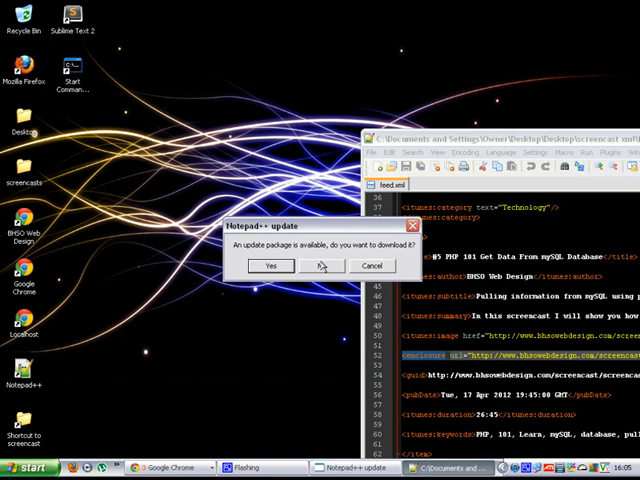
Step: Answer No to the Notepad++ updater's offer to download the update package
{"action": "left_click", "coordinate": [320, 266]}
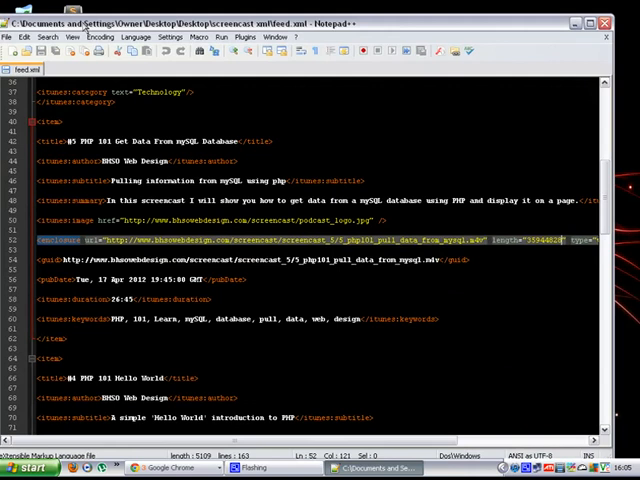
{"action": "scroll", "scroll_direction": "down", "scroll_amount": 3}
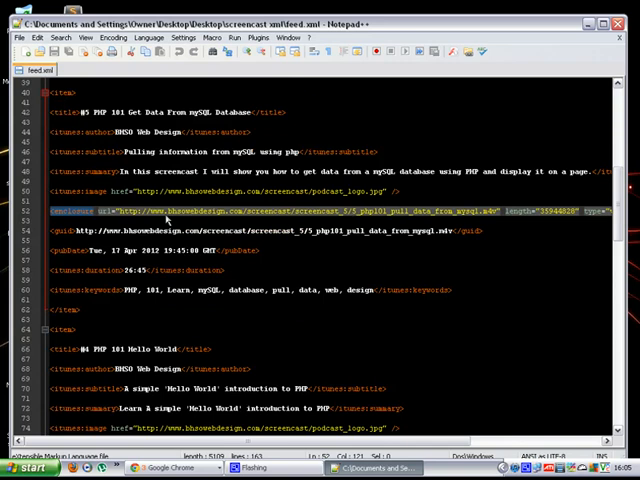
{"action": "left_click", "coordinate": [24, 62]}
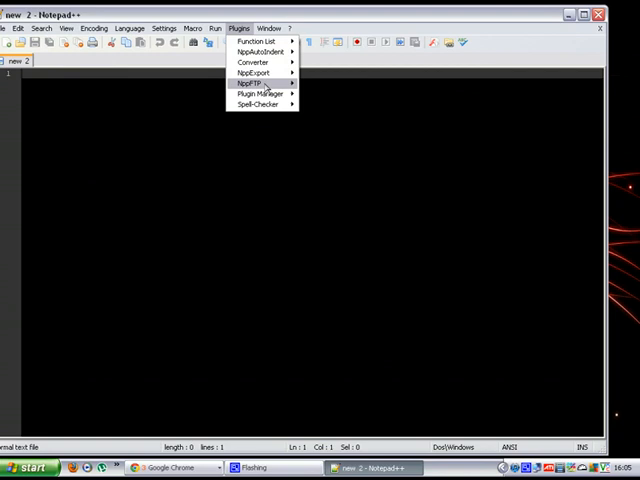
Step: Show the NppFTP panel, connect to the web server and download a PHP file from the remote folder
{"action": "left_click", "coordinate": [246, 84]}
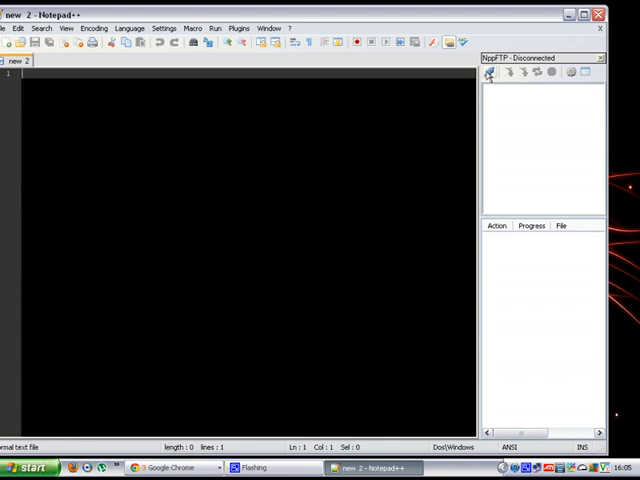
{"action": "left_click", "coordinate": [492, 72]}
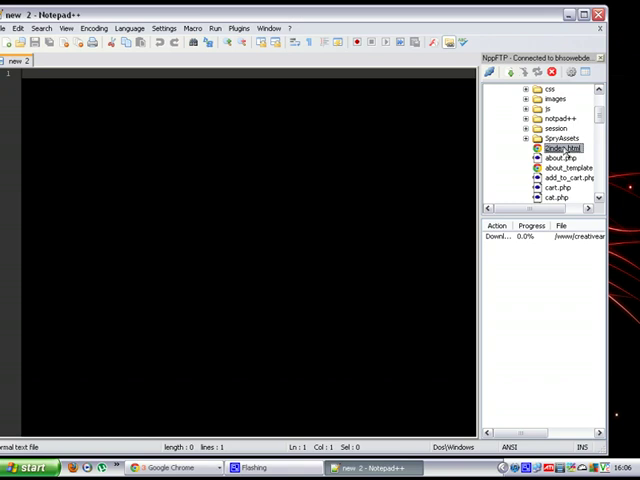
{"action": "double_click", "coordinate": [556, 148]}
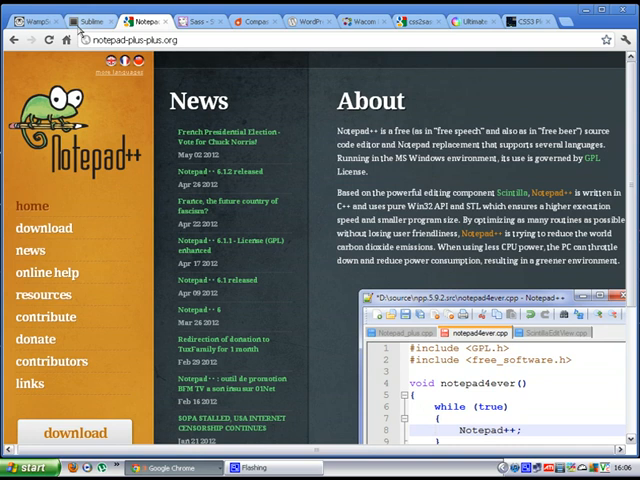
Step: Switch to the Sublime Text 2 download page and scroll through its build changelog and back up
{"action": "left_click", "coordinate": [96, 16]}
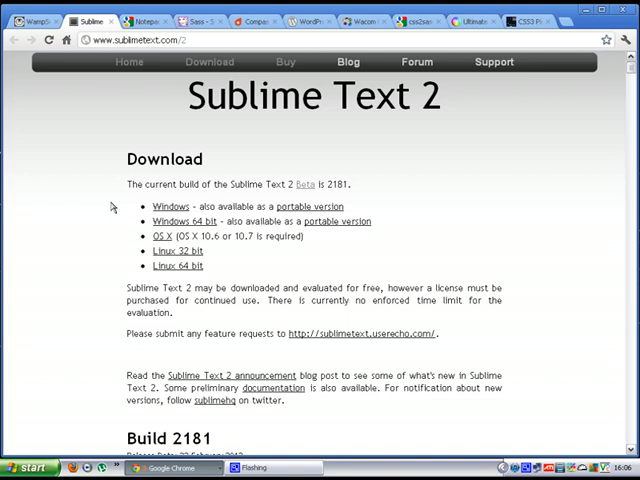
{"action": "scroll", "scroll_direction": "down", "scroll_amount": 3}
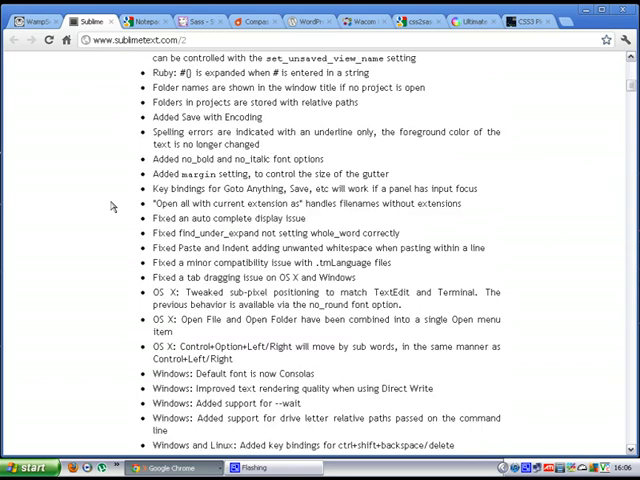
{"action": "scroll", "scroll_direction": "down", "scroll_amount": 3}
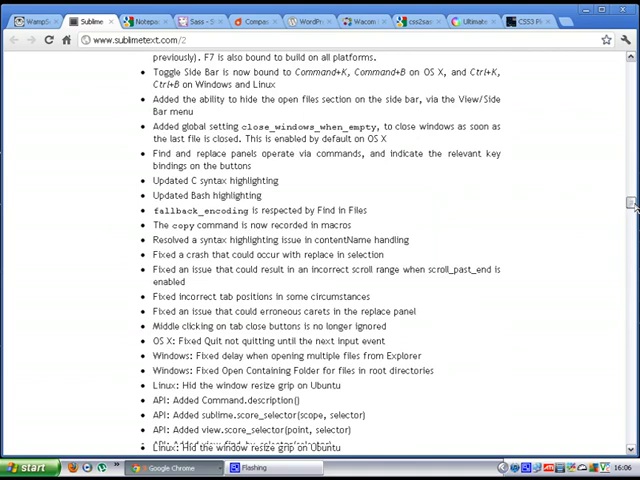
{"action": "scroll", "scroll_direction": "up", "scroll_amount": 3}
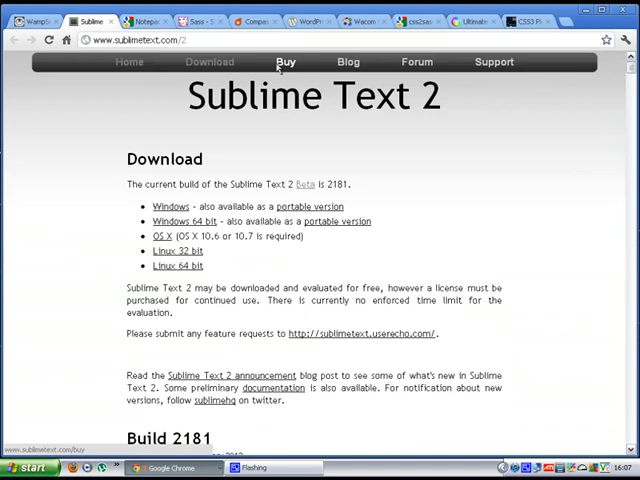
{"action": "left_click", "coordinate": [286, 62]}
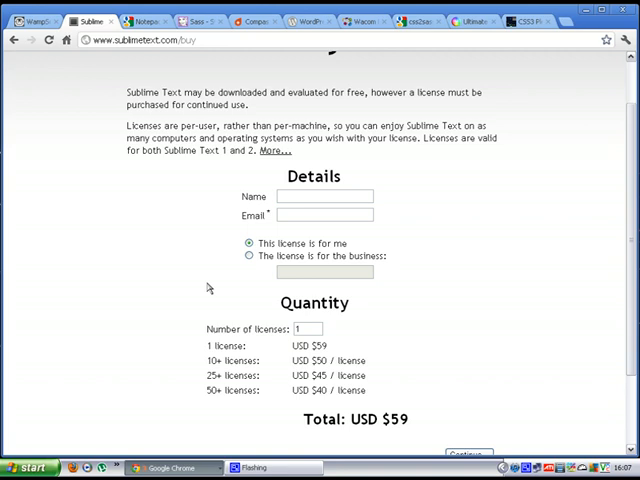
{"action": "mouse_move", "coordinate": [444, 176]}
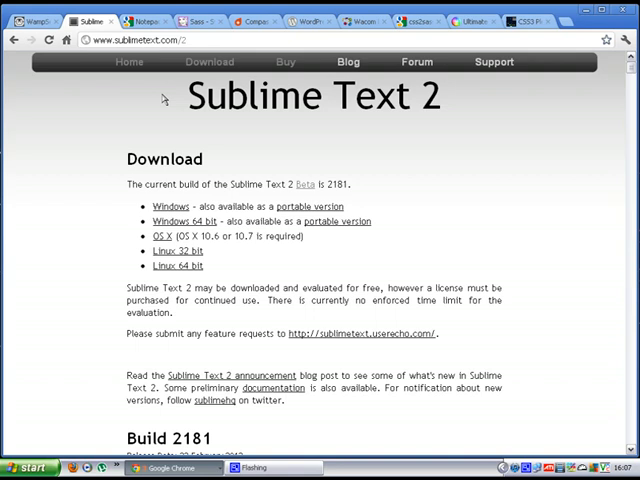
{"action": "mouse_move", "coordinate": [200, 104]}
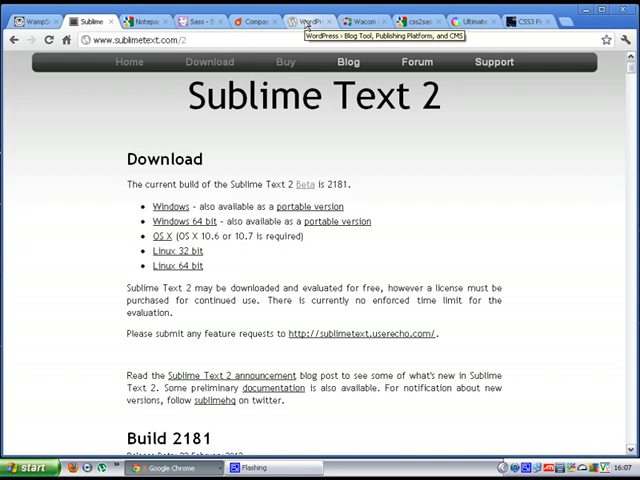
Step: Switch to the WordPress.org tab showing WordPress 3.3.2 for download
{"action": "left_click", "coordinate": [312, 20]}
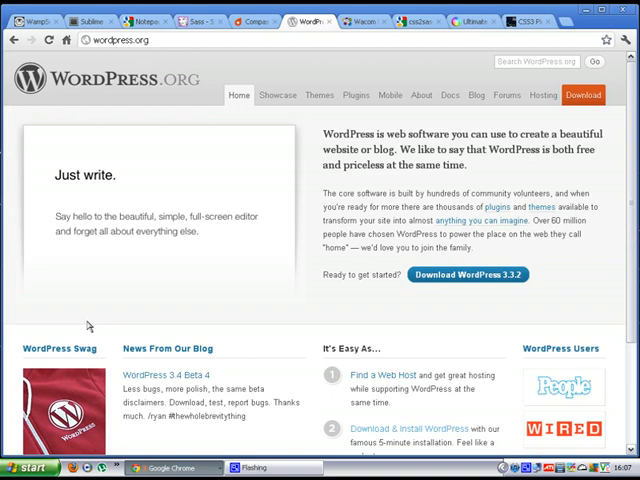
{"action": "mouse_move", "coordinate": [88, 276]}
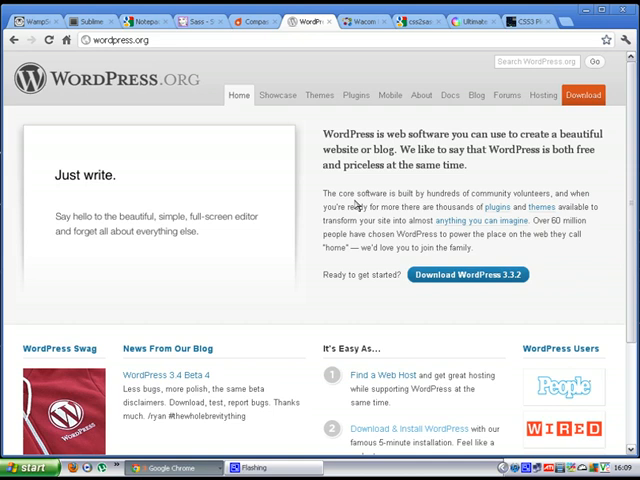
{"action": "mouse_move", "coordinate": [344, 166]}
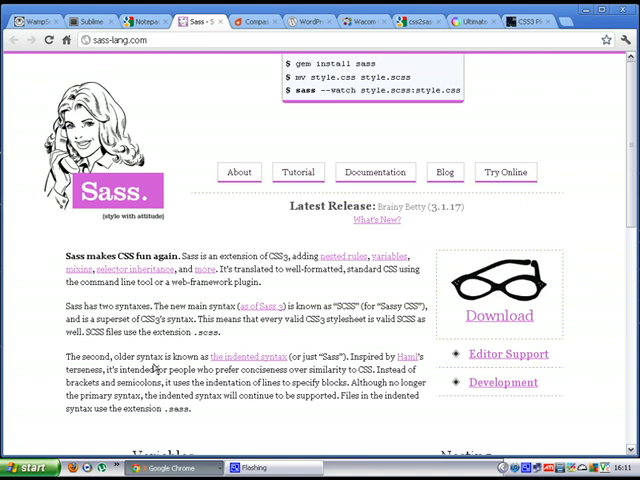
{"action": "mouse_move", "coordinate": [300, 70]}
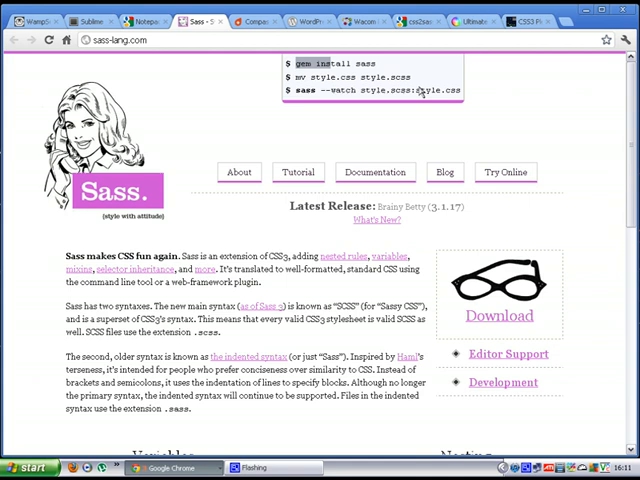
Step: Scroll the sass-lang.com homepage down to the Variables and Nesting code examples
{"action": "scroll", "scroll_direction": "down", "scroll_amount": 3}
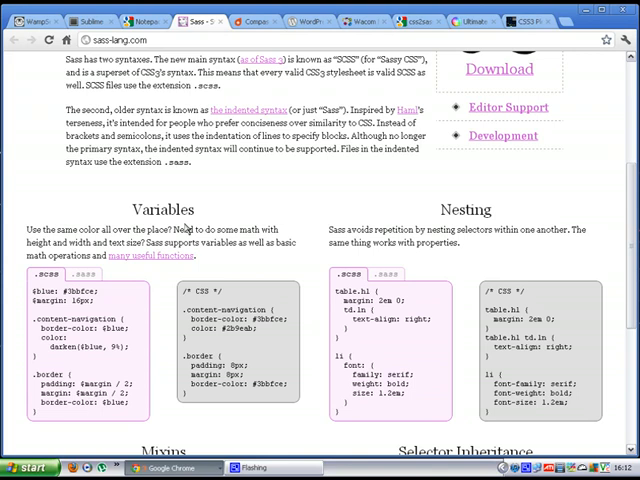
Step: Scroll a little further so the Variables sample sits near the top and the Mixins heading shows
{"action": "scroll", "scroll_direction": "down", "scroll_amount": 3}
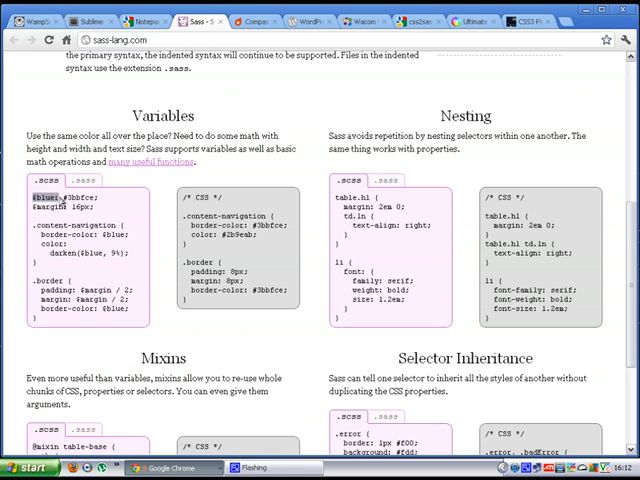
{"action": "double_click", "coordinate": [74, 196]}
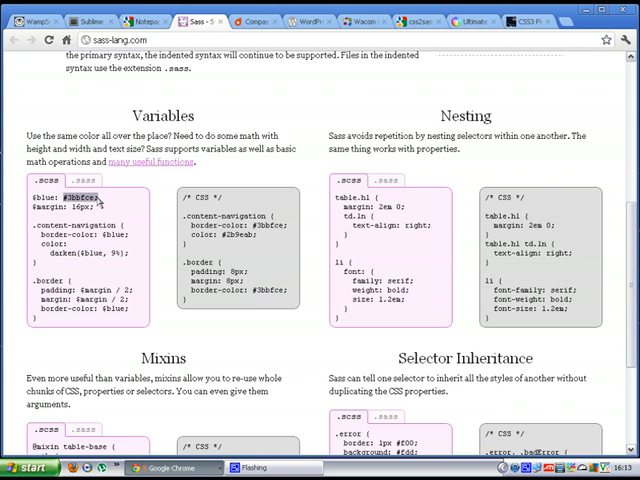
{"action": "mouse_move", "coordinate": [140, 212]}
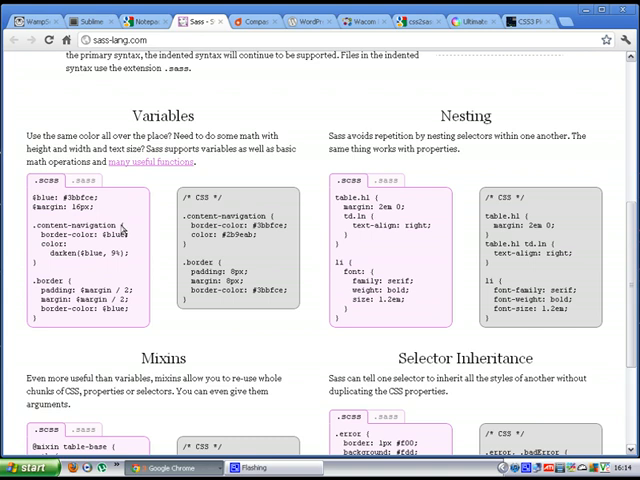
{"action": "mouse_move", "coordinate": [138, 238]}
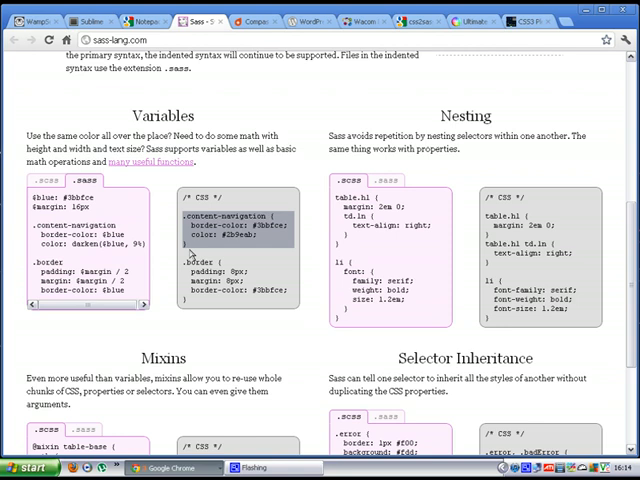
{"action": "scroll", "scroll_direction": "up", "scroll_amount": 3}
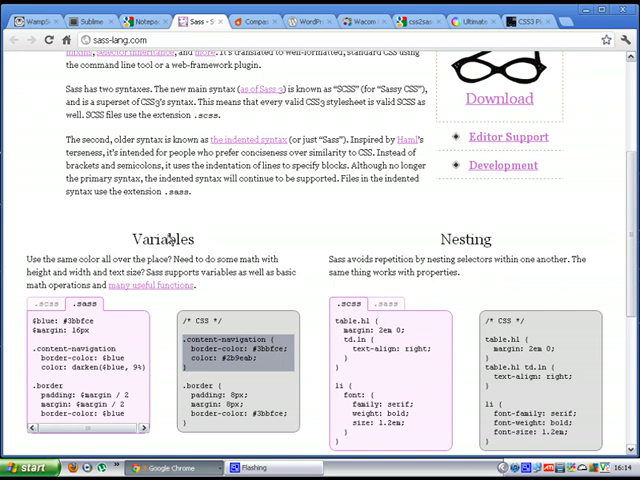
Step: Scroll down to the Mixins and Selector Inheritance code samples on the Sass homepage
{"action": "scroll", "scroll_direction": "down", "scroll_amount": 3}
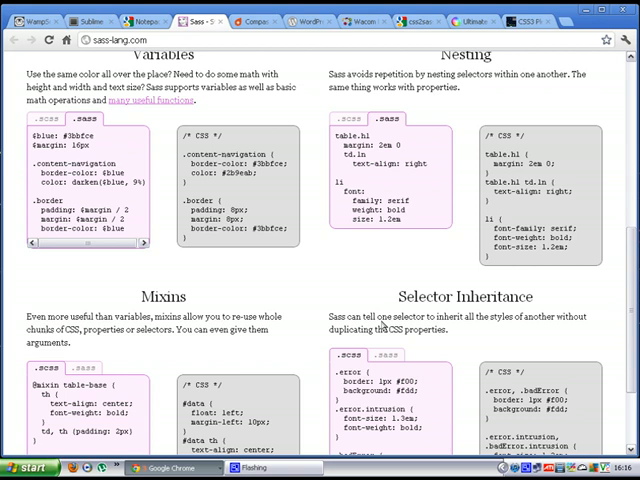
Step: Scroll further through the Sass examples, then back up toward the intro text
{"action": "scroll", "scroll_direction": "down", "scroll_amount": 3}
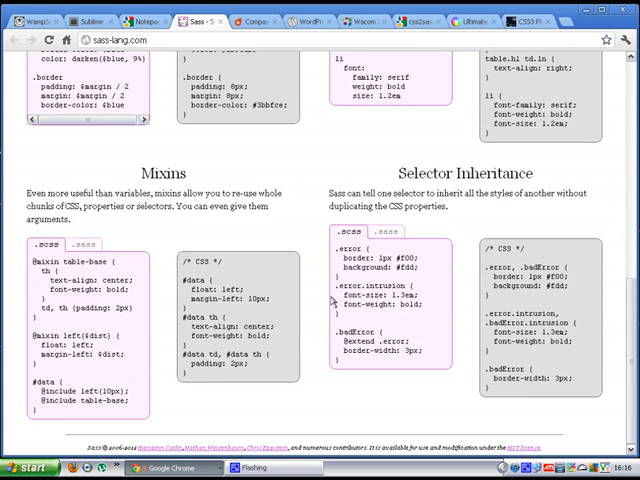
{"action": "scroll", "scroll_direction": "up", "scroll_amount": 3}
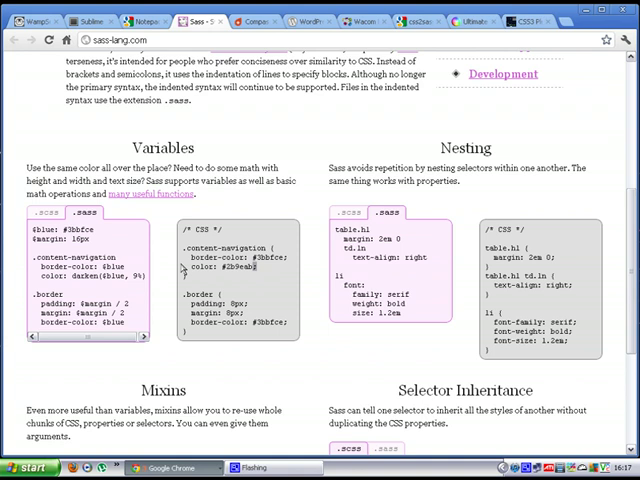
{"action": "mouse_move", "coordinate": [250, 136]}
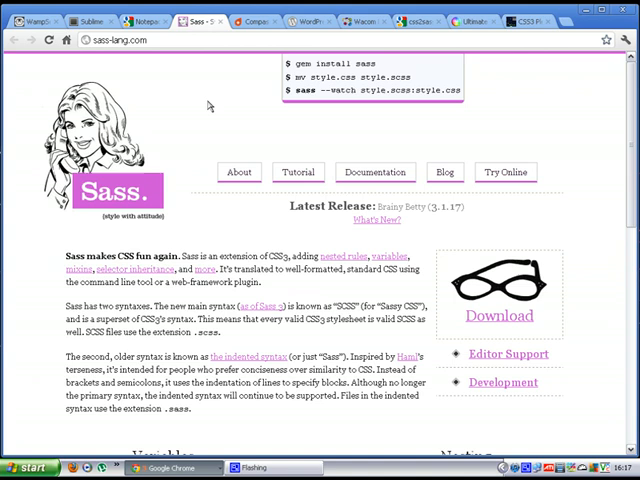
Step: Switch to the Compass website tab describing the CSS Authoring Framework built on Sass
{"action": "left_click", "coordinate": [256, 16]}
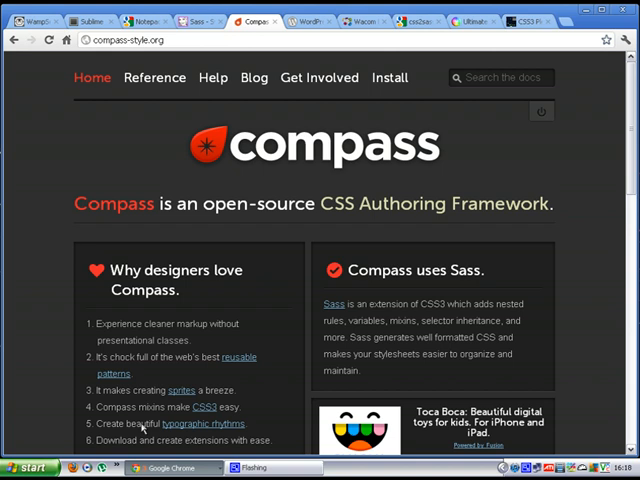
{"action": "mouse_move", "coordinate": [80, 232]}
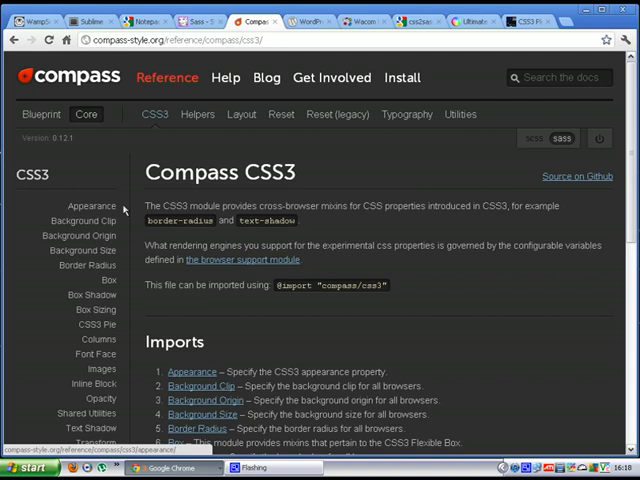
Step: Scroll through the border-radius mixin examples and the CSS they generate
{"action": "scroll", "scroll_direction": "down", "scroll_amount": 3}
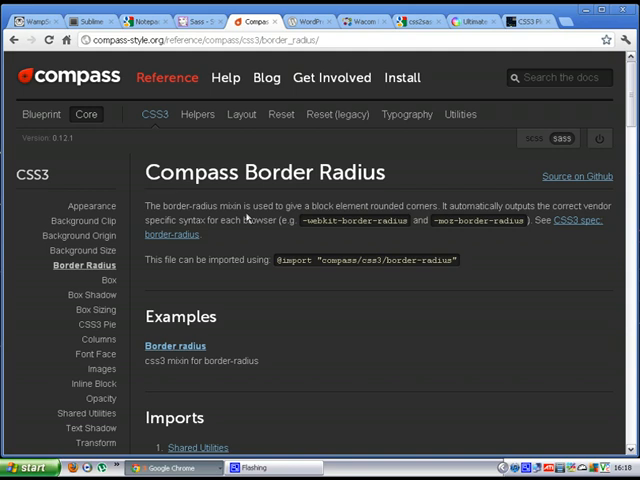
{"action": "scroll", "scroll_direction": "down", "scroll_amount": 3}
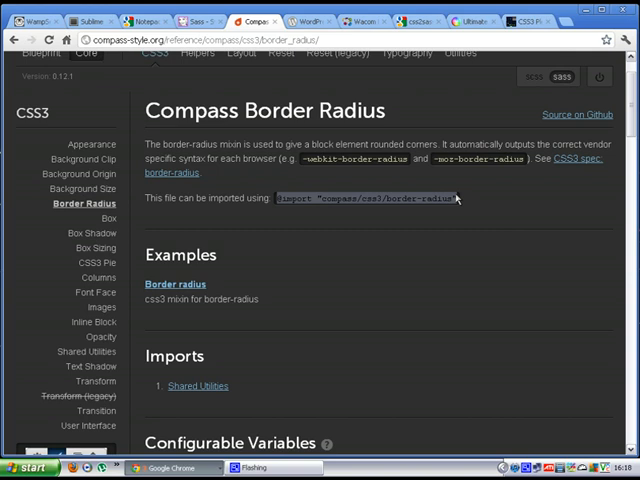
{"action": "scroll", "scroll_direction": "down", "scroll_amount": 3}
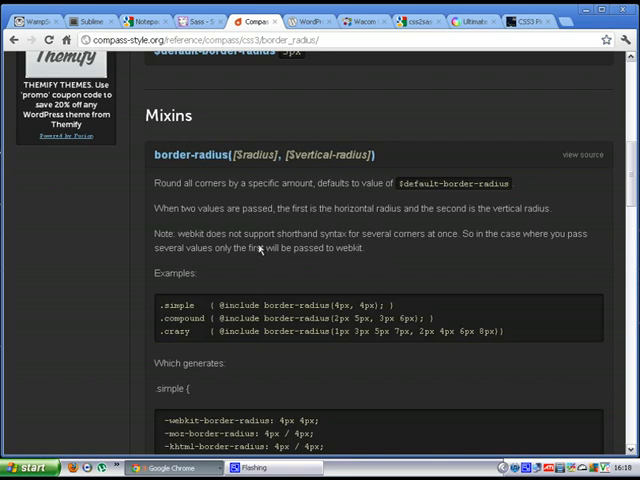
{"action": "scroll", "scroll_direction": "down", "scroll_amount": 3}
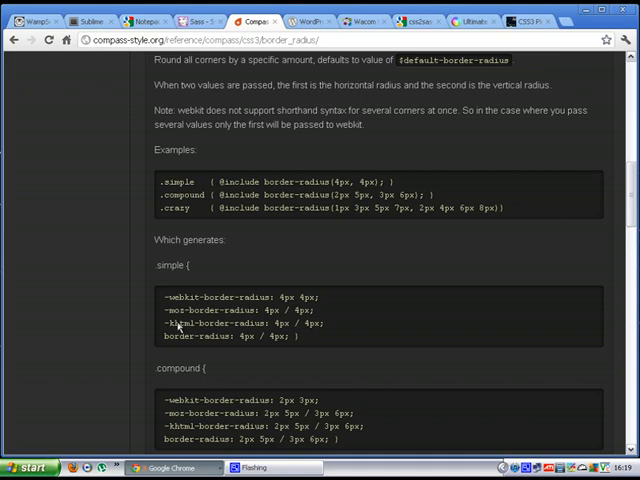
{"action": "mouse_move", "coordinate": [168, 310]}
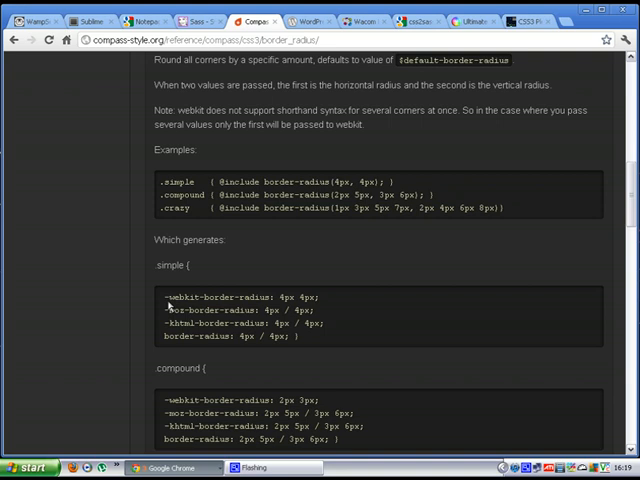
{"action": "mouse_move", "coordinate": [230, 190]}
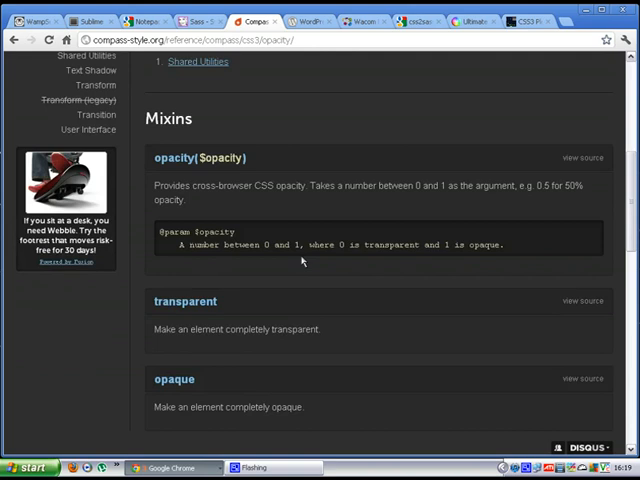
Step: Open the Opacity demo under Examples to see the faded red swatches with their HTML and SCSS
{"action": "scroll", "scroll_direction": "up", "scroll_amount": 3}
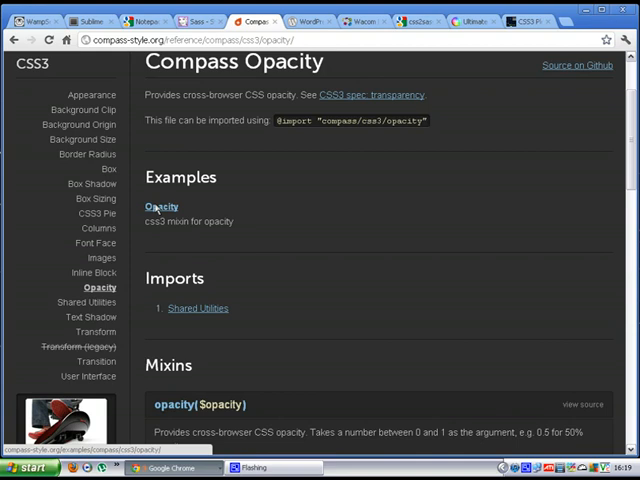
{"action": "left_click", "coordinate": [160, 206]}
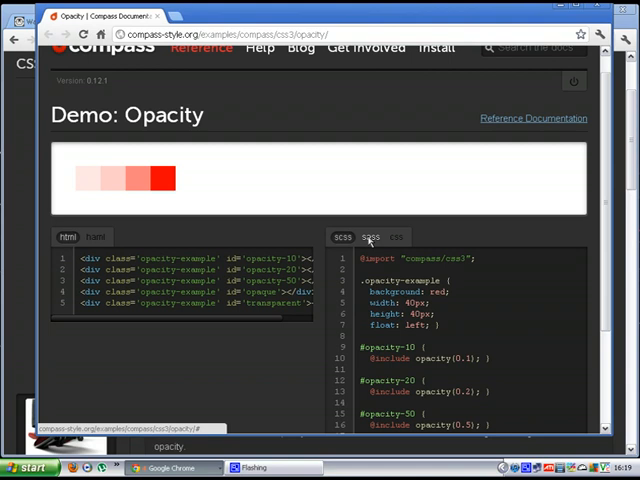
Step: View the opacity demo's compiled CSS output in the stylesheet pane
{"action": "scroll", "scroll_direction": "down", "scroll_amount": 3}
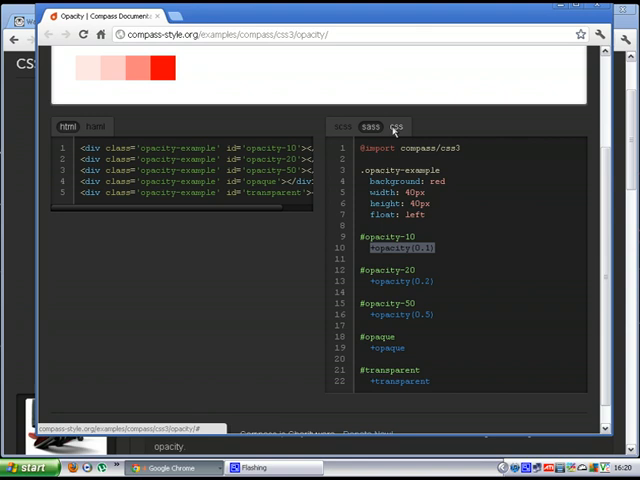
{"action": "left_click", "coordinate": [404, 126]}
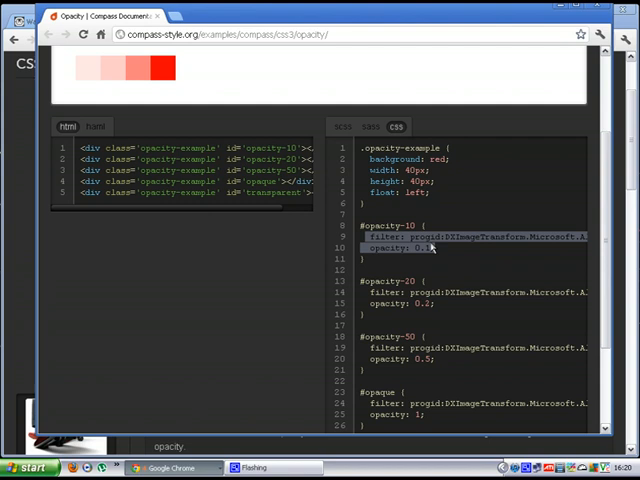
{"action": "scroll", "scroll_direction": "down", "scroll_amount": 3}
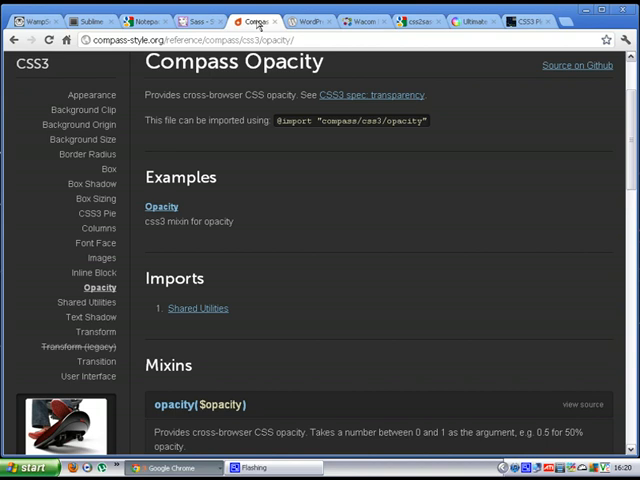
{"action": "scroll", "scroll_direction": "down", "scroll_amount": 3}
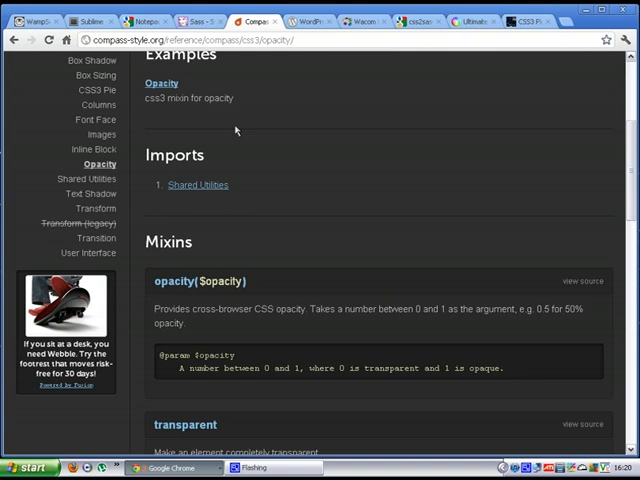
{"action": "scroll", "scroll_direction": "up", "scroll_amount": 3}
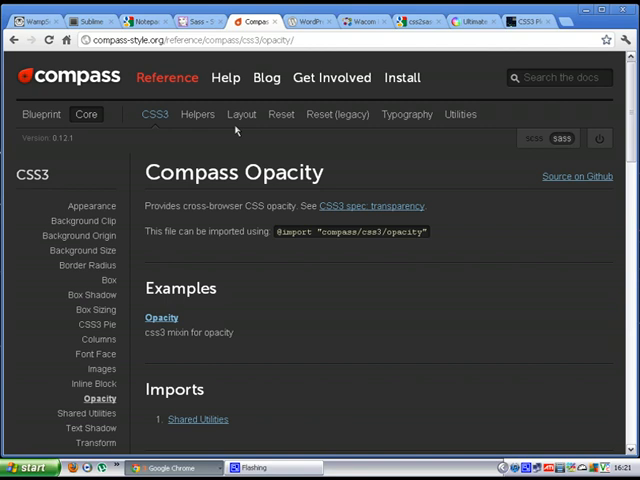
{"action": "mouse_move", "coordinate": [172, 76]}
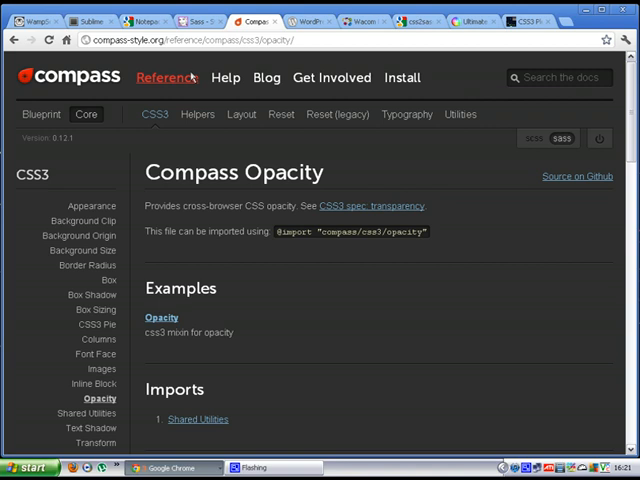
Step: Look over the empty css2sass converter page, then switch to CSS3 Please for a rule to convert
{"action": "left_click", "coordinate": [428, 18]}
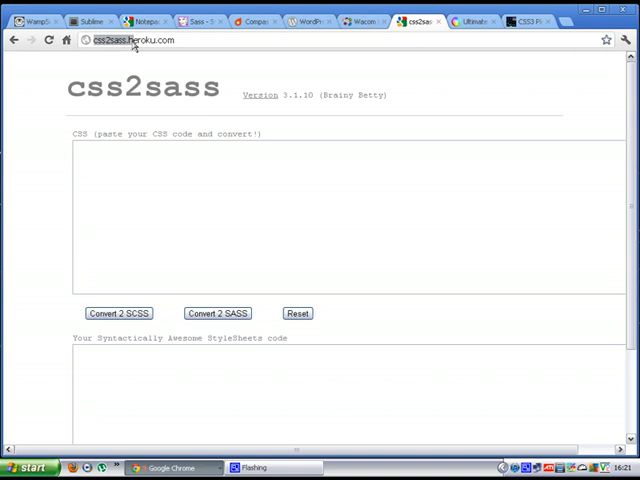
{"action": "scroll", "scroll_direction": "down", "scroll_amount": 3}
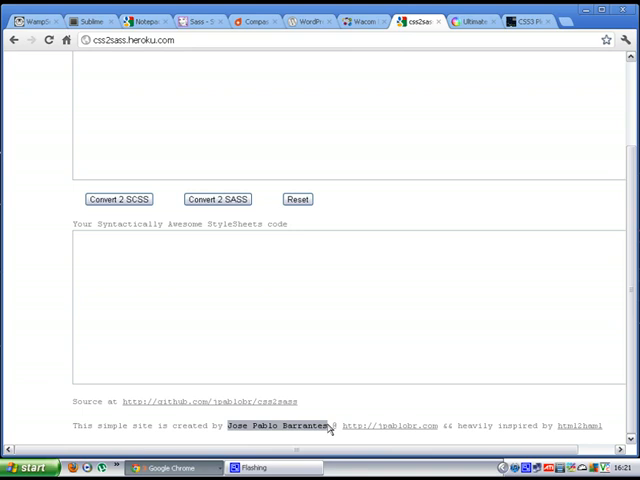
{"action": "scroll", "scroll_direction": "up", "scroll_amount": 3}
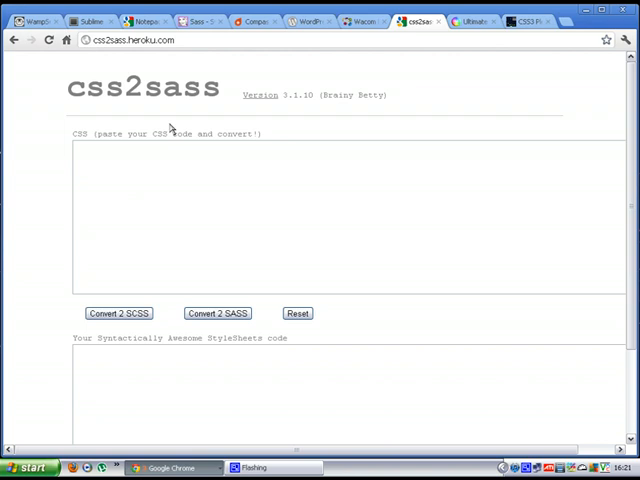
{"action": "left_click", "coordinate": [540, 16]}
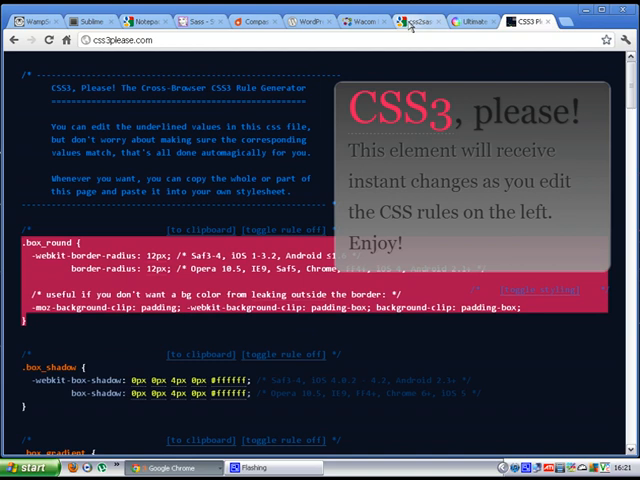
Step: Convert the pasted .box_round border-radius rule into indented Sass and review the result
{"action": "left_click", "coordinate": [430, 18]}
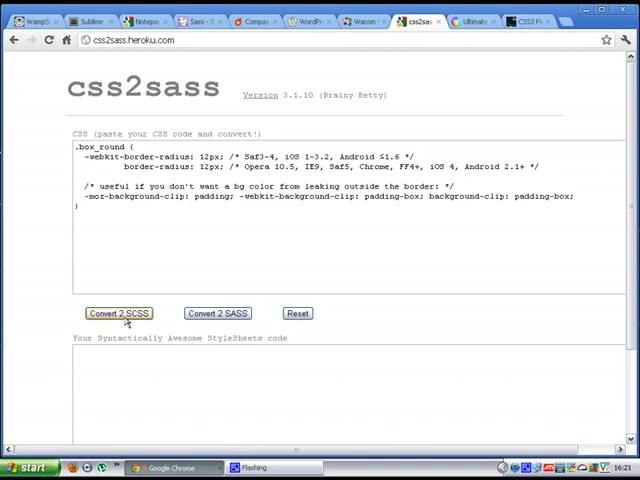
{"action": "left_click", "coordinate": [120, 312]}
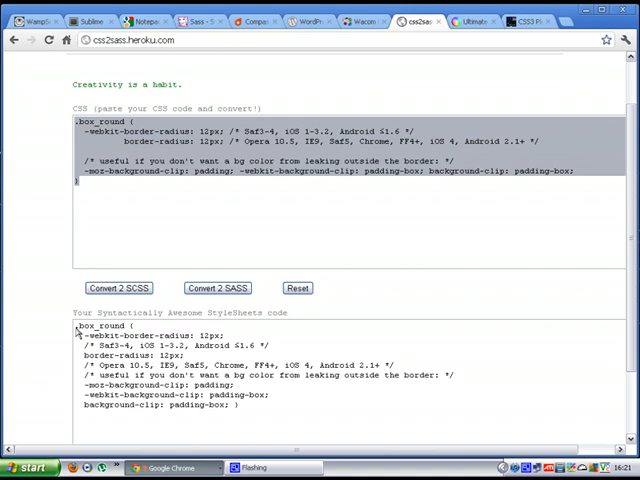
{"action": "scroll", "scroll_direction": "down", "scroll_amount": 3}
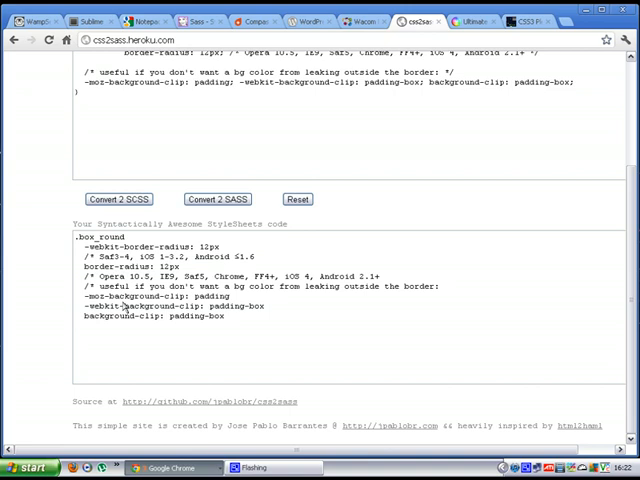
{"action": "scroll", "scroll_direction": "up", "scroll_amount": 3}
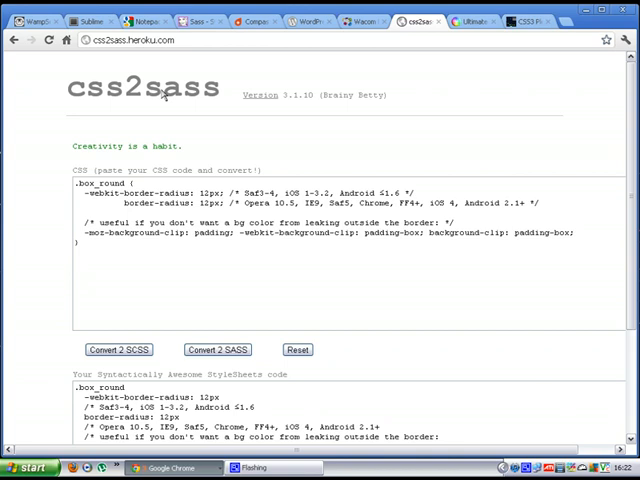
{"action": "mouse_move", "coordinate": [62, 98]}
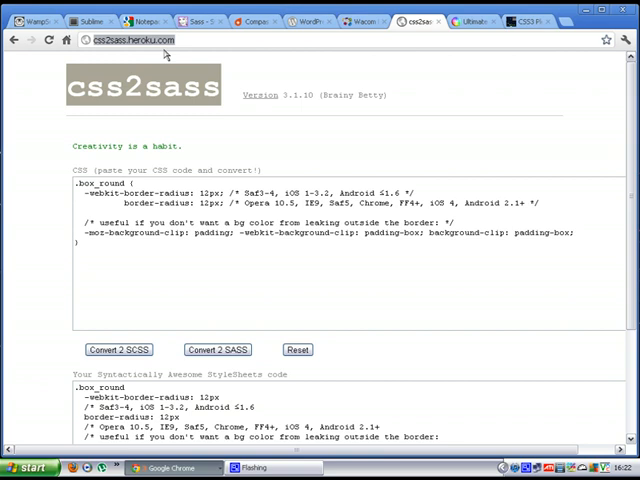
{"action": "left_click", "coordinate": [196, 16]}
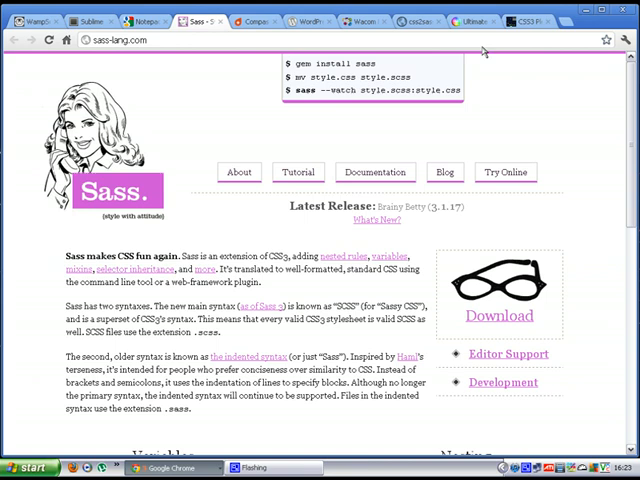
{"action": "left_click", "coordinate": [430, 12]}
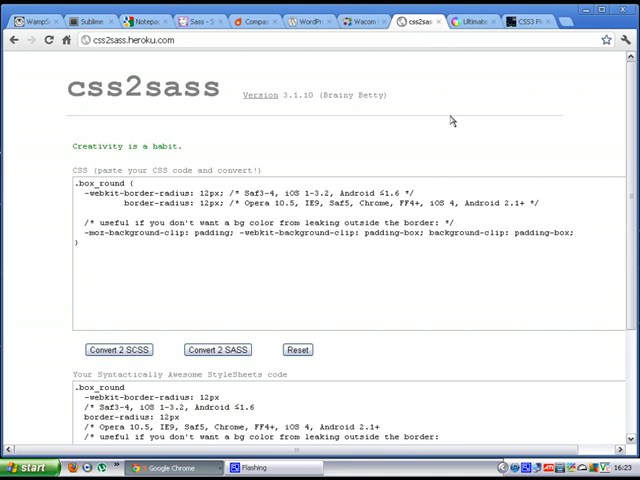
Step: Bring up ColorZilla's gradient editor and view its presets and cross-browser CSS output
{"action": "left_click", "coordinate": [476, 20]}
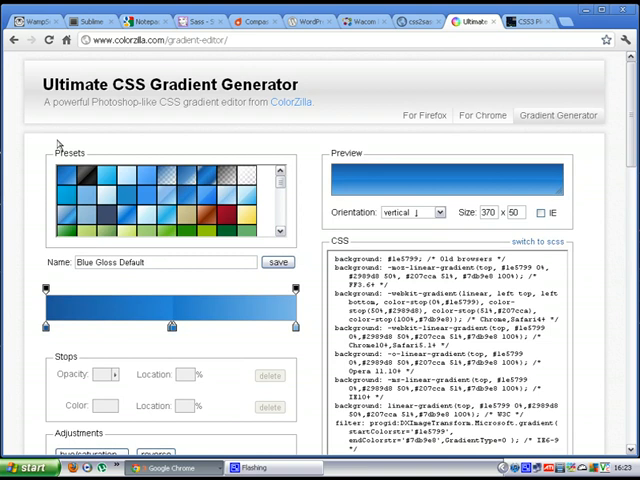
{"action": "scroll", "scroll_direction": "down", "scroll_amount": 3}
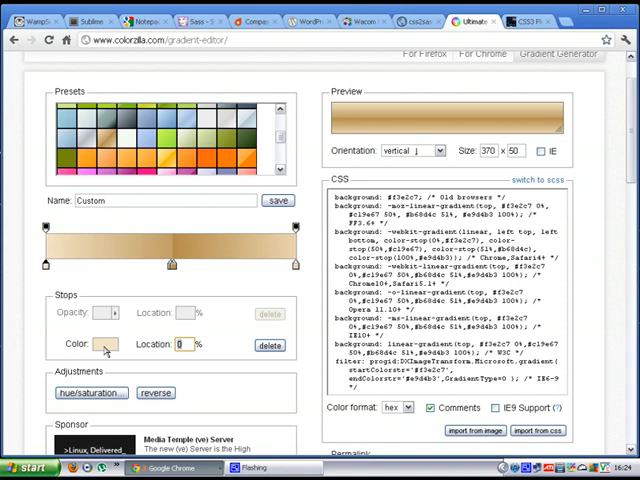
Step: Recolour the gradient stops via the Color dialog, repositioning one, so it ends in orange
{"action": "left_click", "coordinate": [104, 344]}
{"action": "type", "text": "ED077A"}
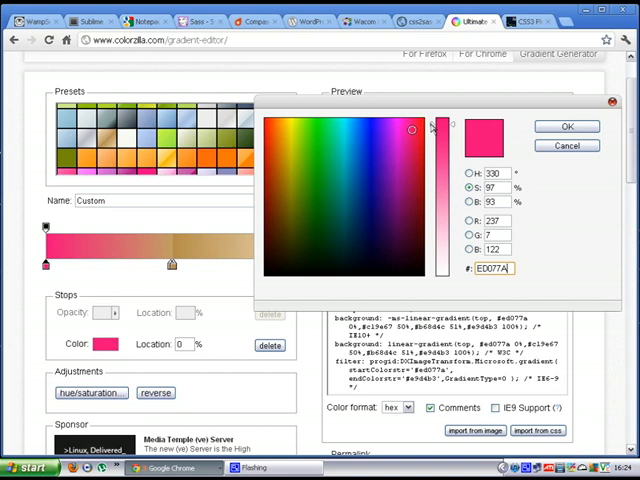
{"action": "left_click", "coordinate": [568, 126]}
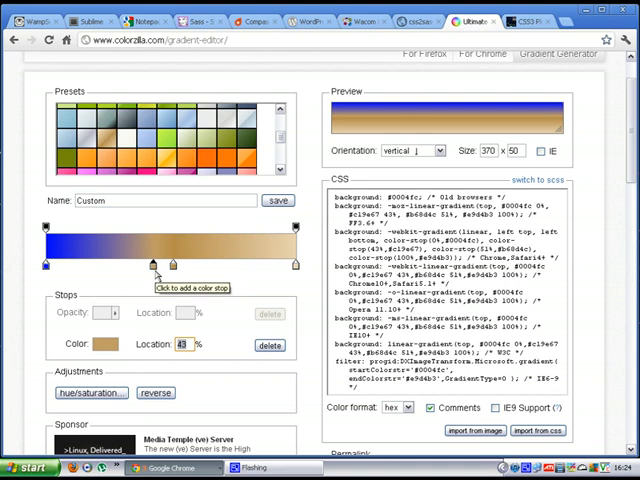
{"action": "left_click_drag", "start_coordinate": [156, 264], "coordinate": [200, 264]}
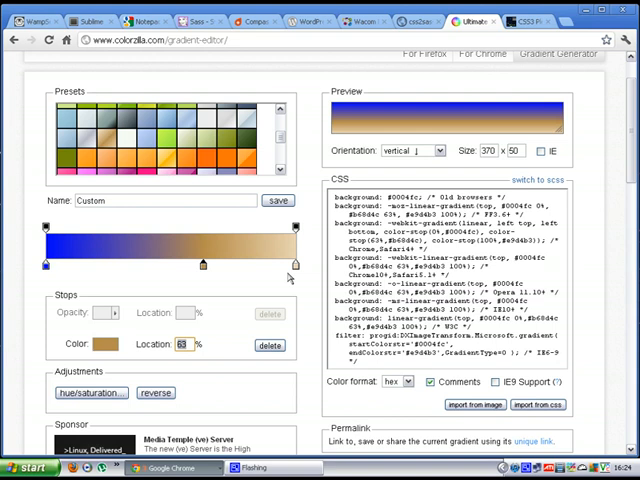
{"action": "mouse_move", "coordinate": [296, 268]}
{"action": "type", "text": "E88B00"}
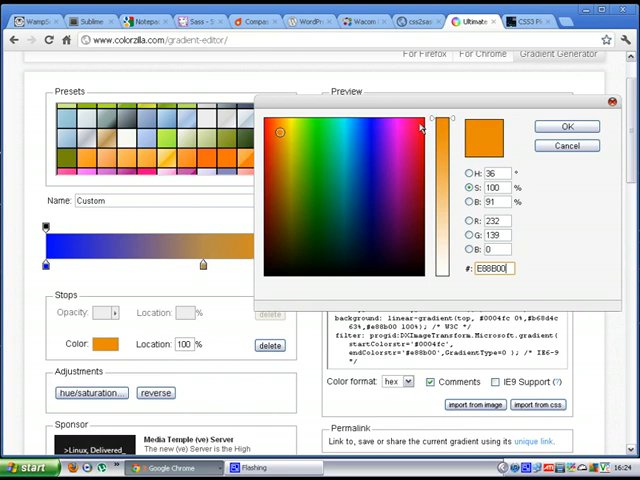
{"action": "left_click", "coordinate": [566, 126]}
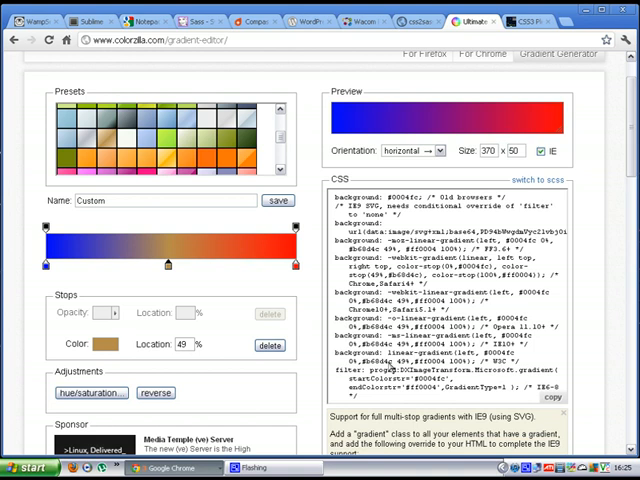
Step: Review the regenerated CSS output for the horizontal blue-to-red gradient
{"action": "scroll", "scroll_direction": "down", "scroll_amount": 3}
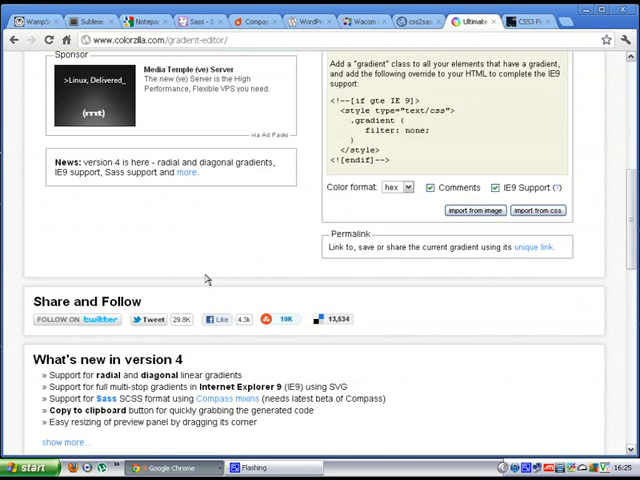
{"action": "scroll", "scroll_direction": "up", "scroll_amount": 3}
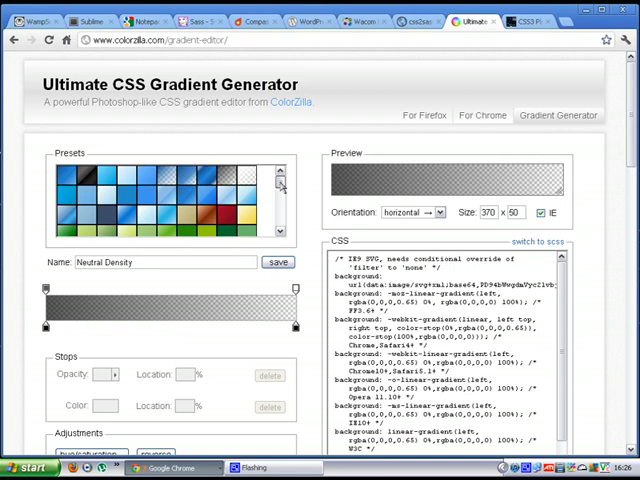
Step: Load the Black Gloss Pipe preset and check its dark gradient preview and CSS
{"action": "left_click", "coordinate": [200, 200]}
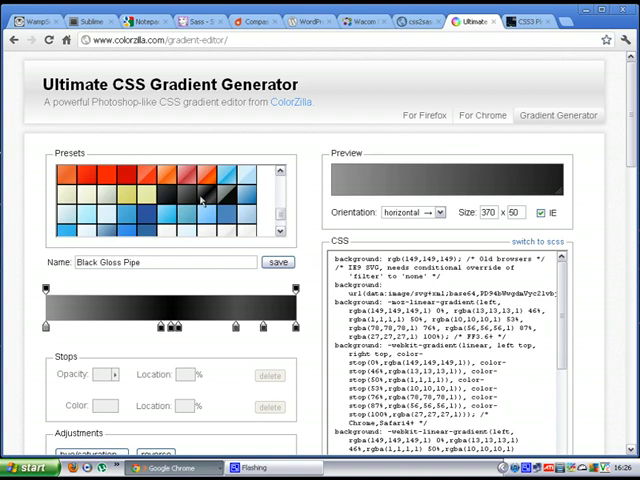
{"action": "mouse_move", "coordinate": [204, 194]}
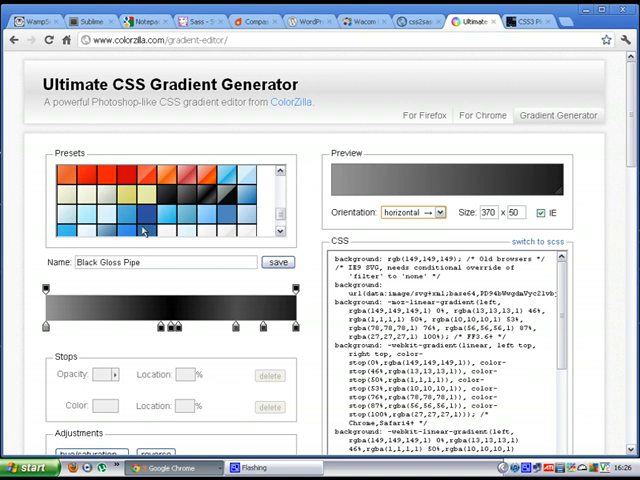
{"action": "scroll", "scroll_direction": "down", "scroll_amount": 3}
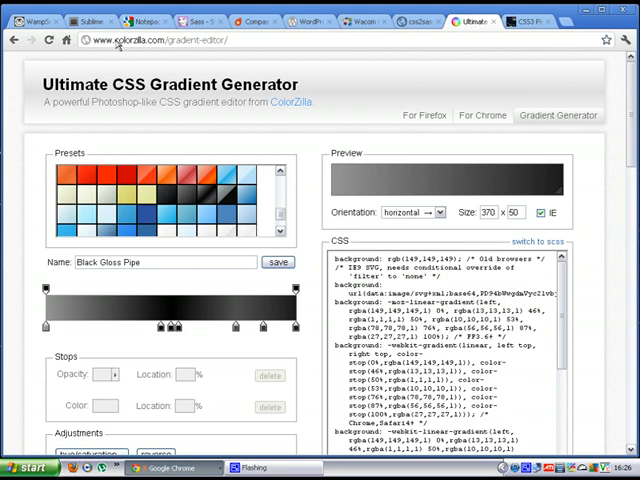
{"action": "mouse_move", "coordinate": [276, 50]}
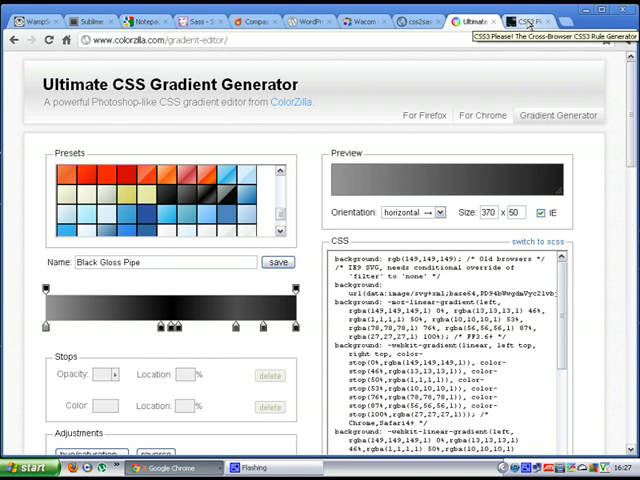
{"action": "left_click", "coordinate": [520, 16]}
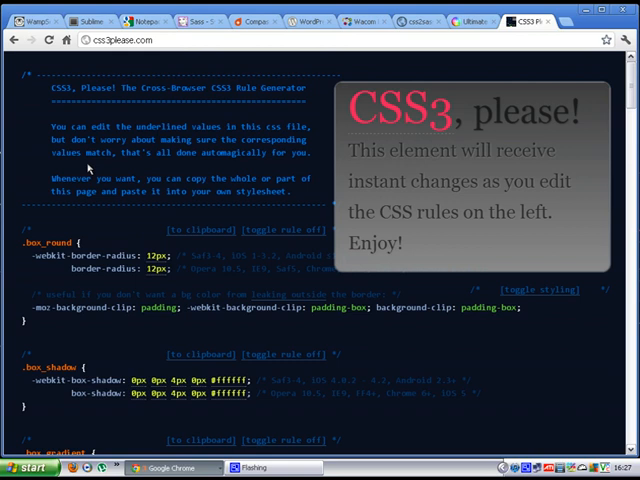
{"action": "mouse_move", "coordinate": [70, 168]}
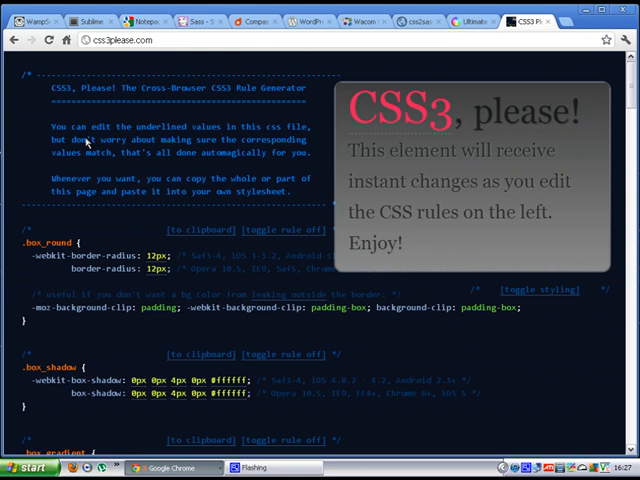
{"action": "scroll", "scroll_direction": "down", "scroll_amount": 3}
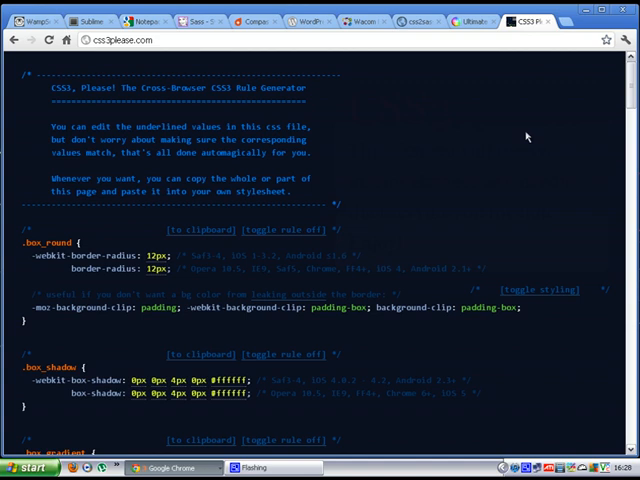
{"action": "scroll", "scroll_direction": "down", "scroll_amount": 3}
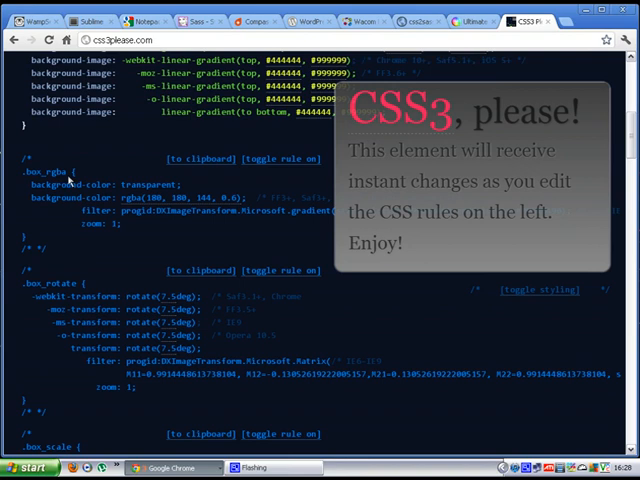
{"action": "scroll", "scroll_direction": "up", "scroll_amount": 3}
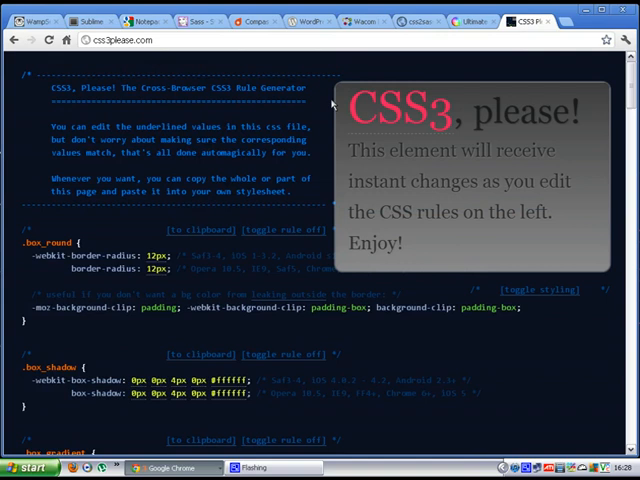
{"action": "scroll", "scroll_direction": "down", "scroll_amount": 3}
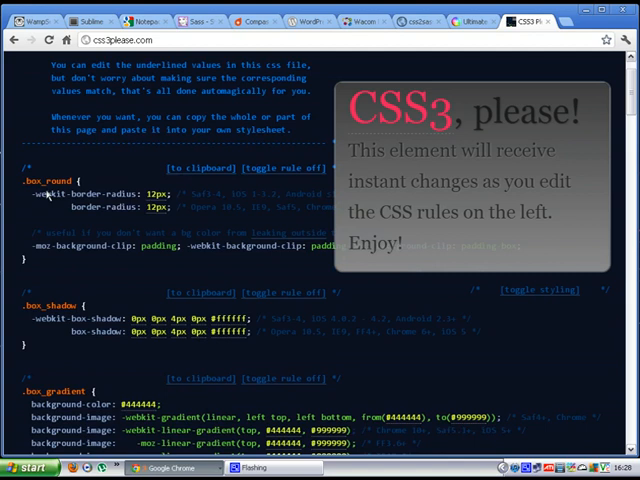
Step: Change the .box_round border radius from 12px to 999px so the preview becomes a circle
{"action": "double_click", "coordinate": [158, 194]}
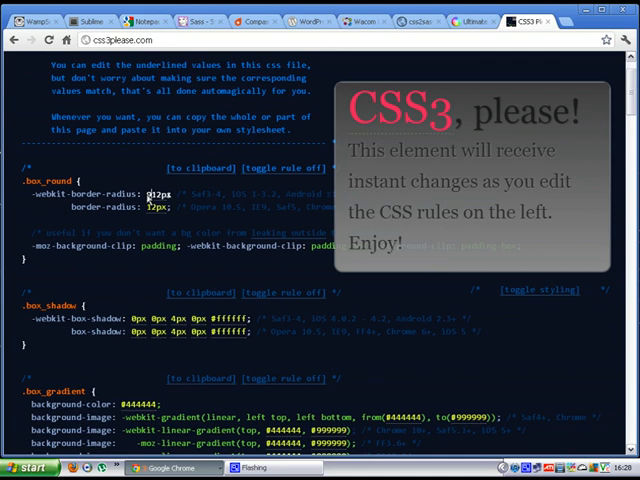
{"action": "type", "text": "999px"}
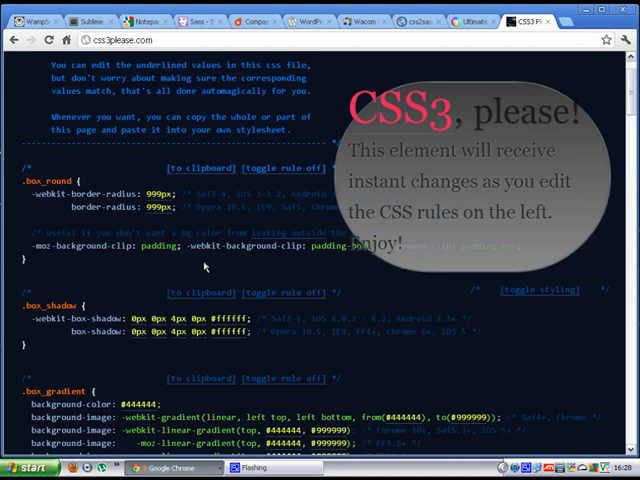
{"action": "scroll", "scroll_direction": "down", "scroll_amount": 3}
{"action": "type", "text": "25"}
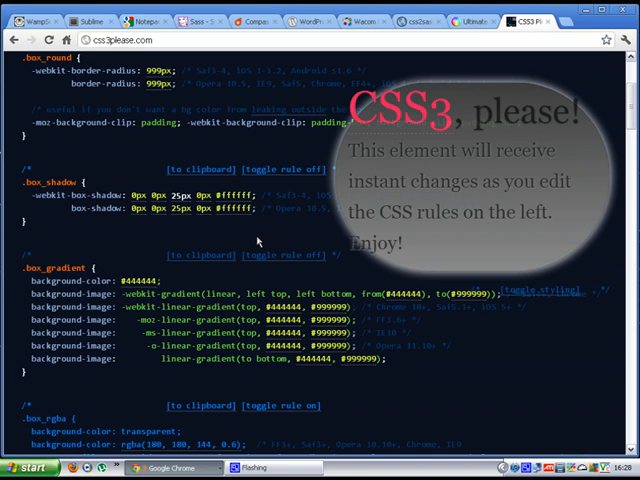
{"action": "scroll", "scroll_direction": "down", "scroll_amount": 3}
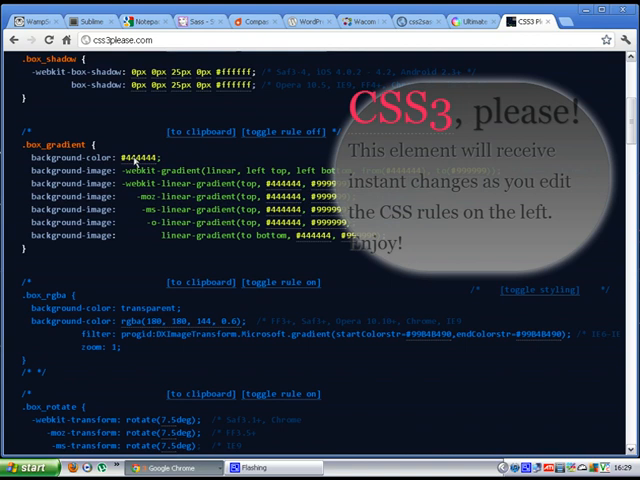
{"action": "scroll", "scroll_direction": "down", "scroll_amount": 3}
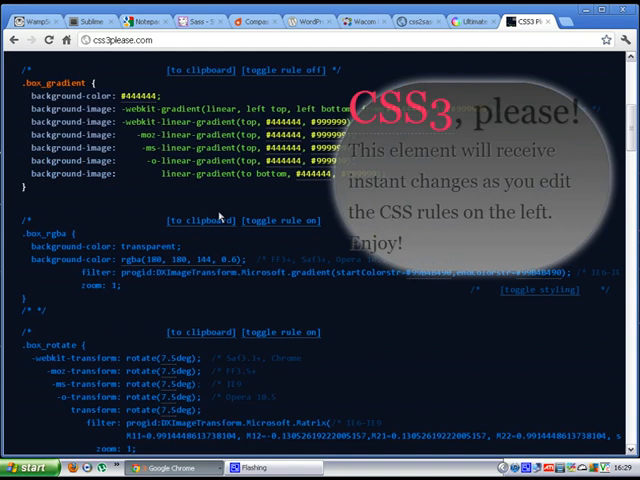
{"action": "scroll", "scroll_direction": "down", "scroll_amount": 3}
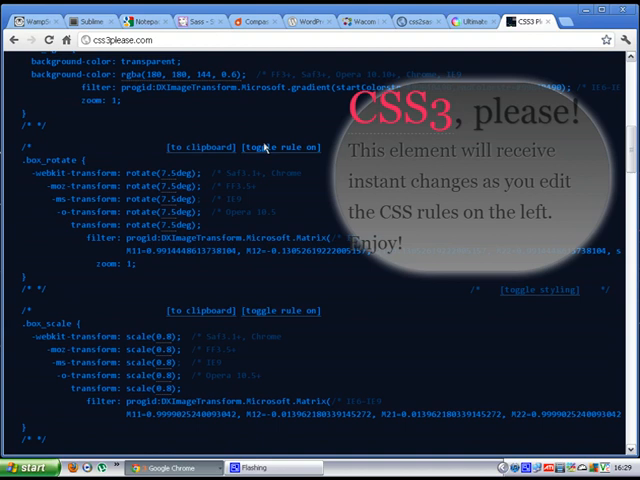
Step: Toggle the .box_rotate rule on so the preview element tilts 25deg, then return to the page top
{"action": "left_click", "coordinate": [286, 148]}
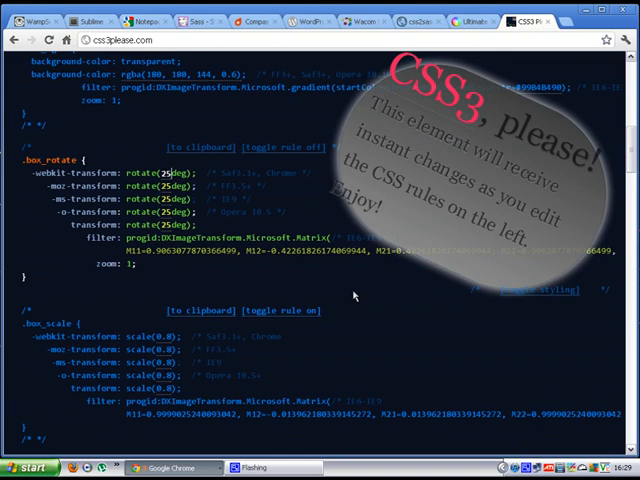
{"action": "scroll", "scroll_direction": "down", "scroll_amount": 3}
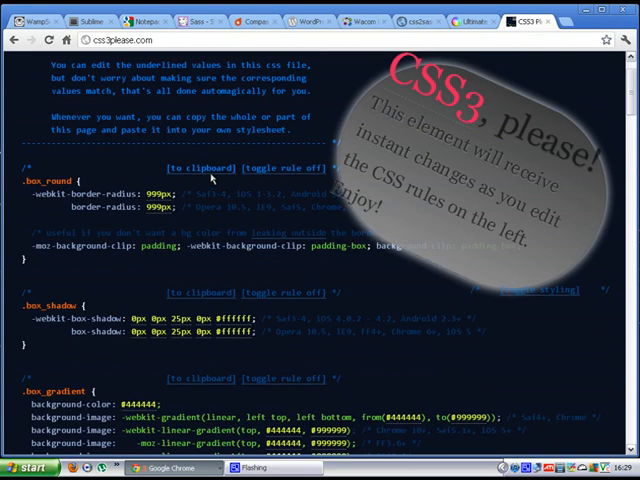
{"action": "left_click", "coordinate": [424, 14]}
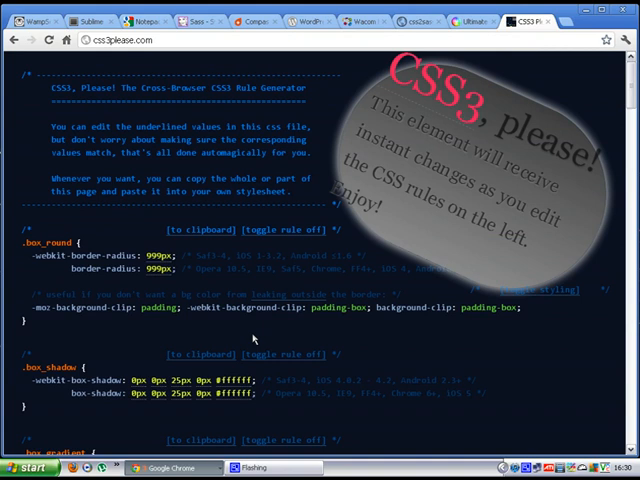
{"action": "mouse_move", "coordinate": [236, 332]}
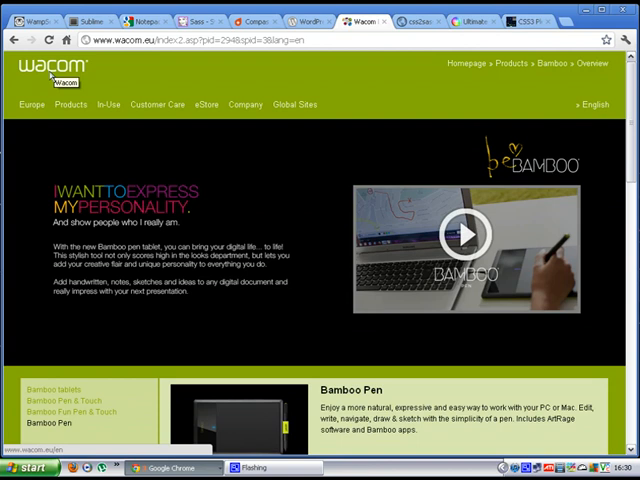
Step: Read down through the Bamboo Pen tablet description and back to the top banner
{"action": "scroll", "scroll_direction": "down", "scroll_amount": 3}
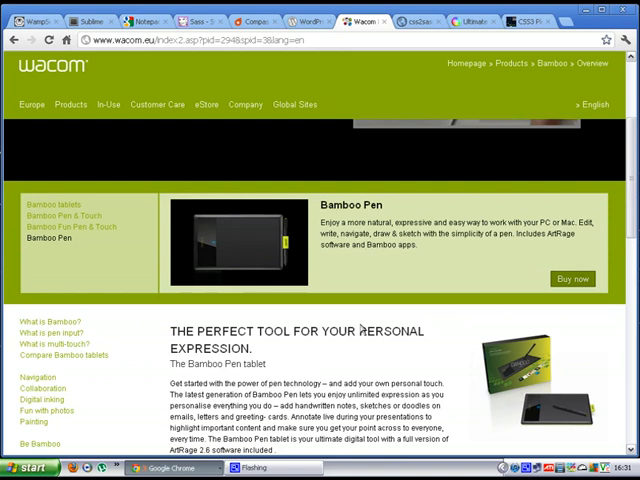
{"action": "scroll", "scroll_direction": "down", "scroll_amount": 3}
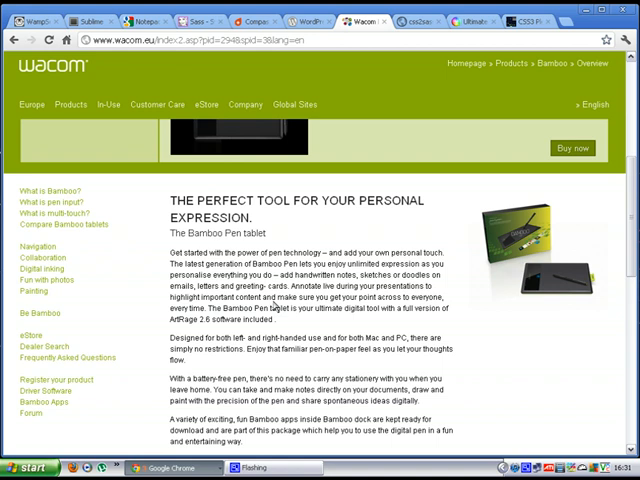
{"action": "mouse_move", "coordinate": [282, 276]}
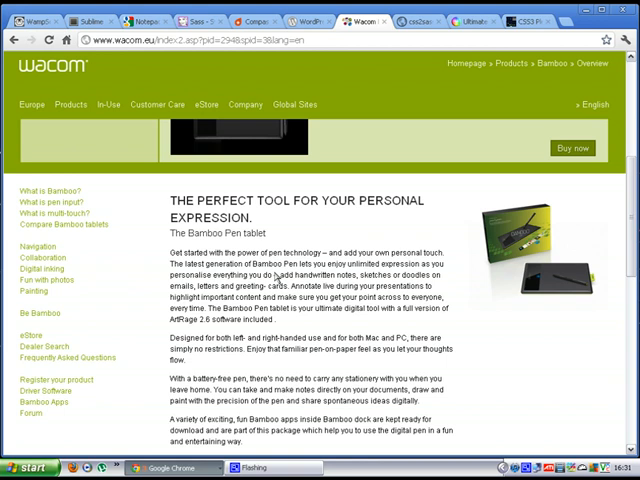
{"action": "scroll", "scroll_direction": "down", "scroll_amount": 3}
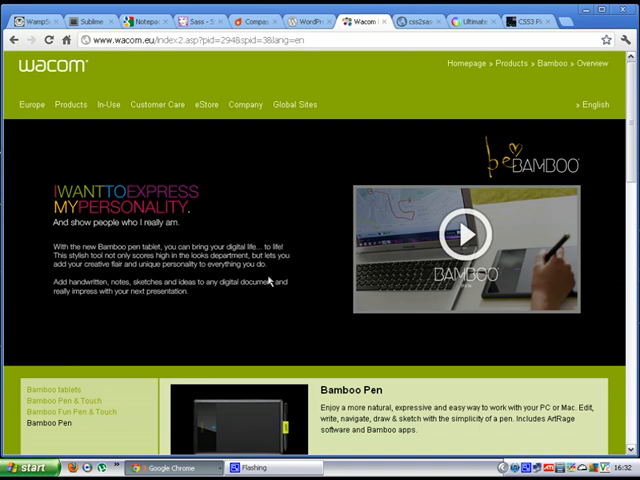
Step: Go to the Bamboo tablets overview from the left sidebar and look through its intro
{"action": "left_click", "coordinate": [52, 390]}
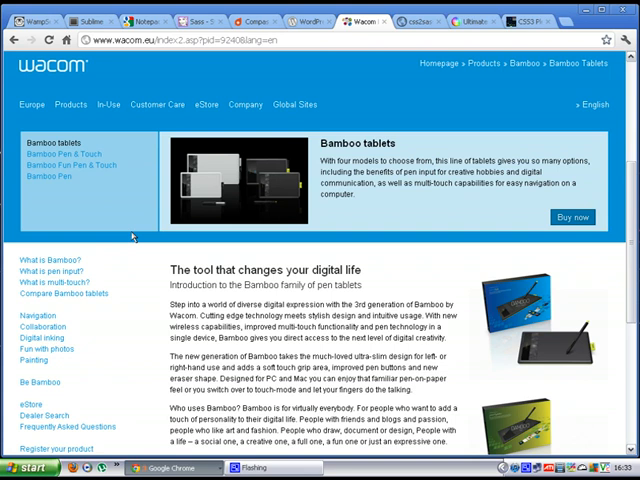
{"action": "mouse_move", "coordinate": [96, 208]}
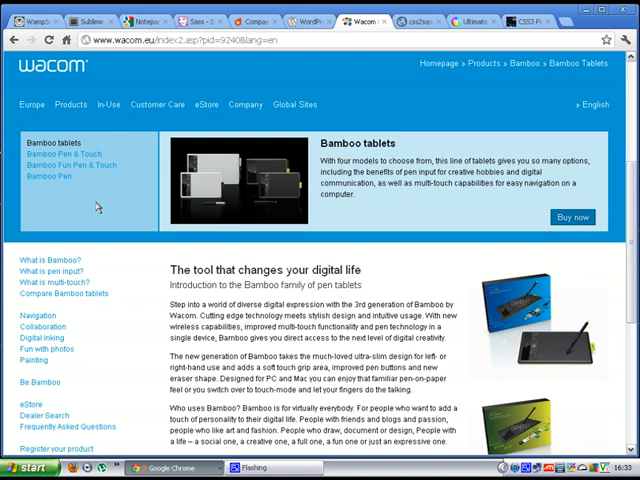
{"action": "scroll", "scroll_direction": "down", "scroll_amount": 3}
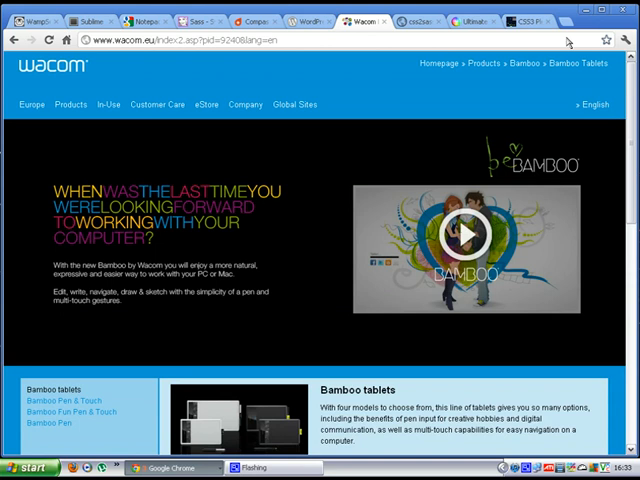
{"action": "mouse_move", "coordinate": [234, 332]}
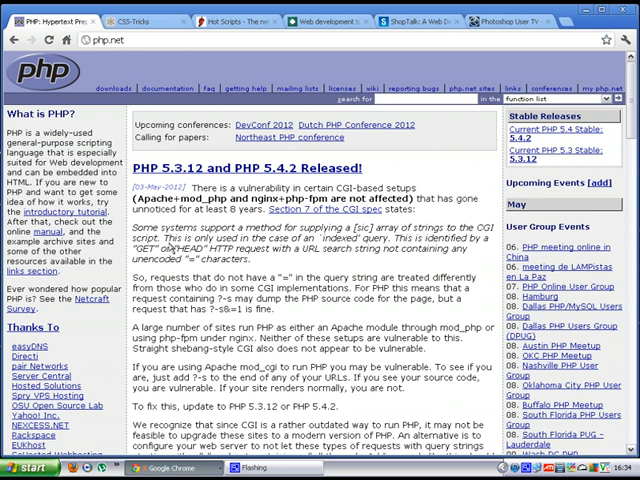
Step: Scroll the php.net home page news covering the PHP 5.3.12 and 5.4.2 releases
{"action": "scroll", "scroll_direction": "down", "scroll_amount": 3}
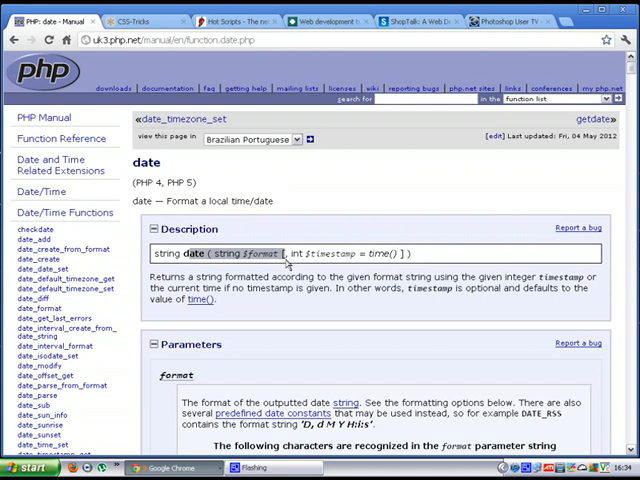
Step: Read through the date() format character table down to the Examples section
{"action": "scroll", "scroll_direction": "down", "scroll_amount": 3}
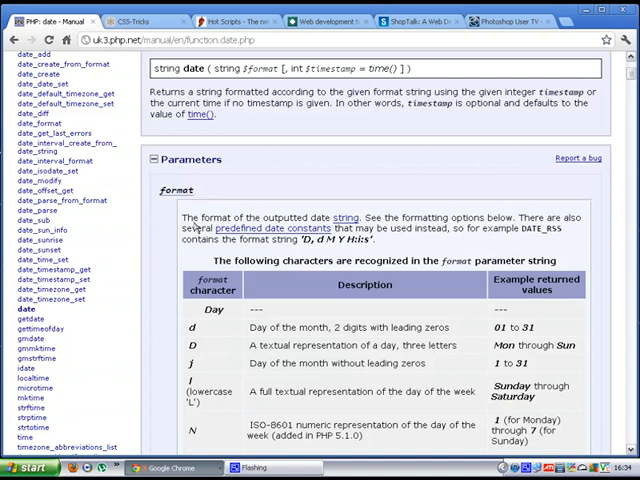
{"action": "scroll", "scroll_direction": "down", "scroll_amount": 3}
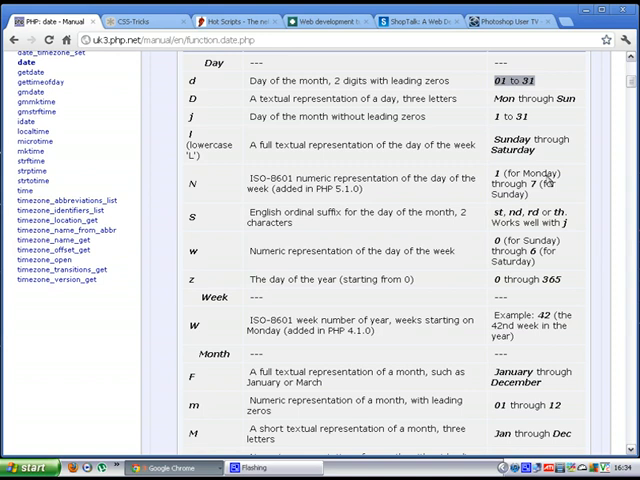
{"action": "scroll", "scroll_direction": "down", "scroll_amount": 3}
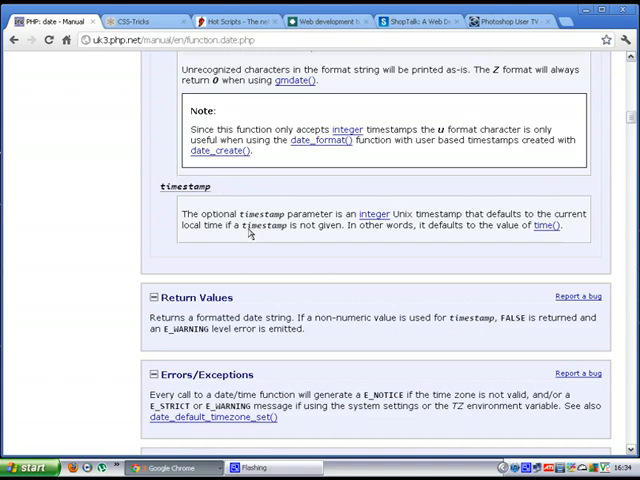
{"action": "scroll", "scroll_direction": "down", "scroll_amount": 3}
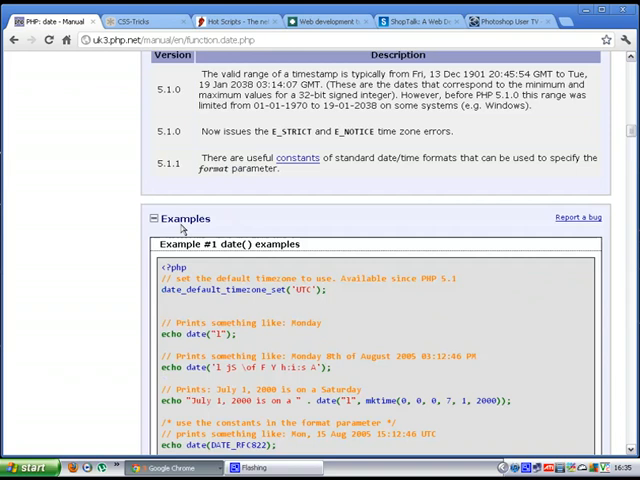
{"action": "scroll", "scroll_direction": "up", "scroll_amount": 3}
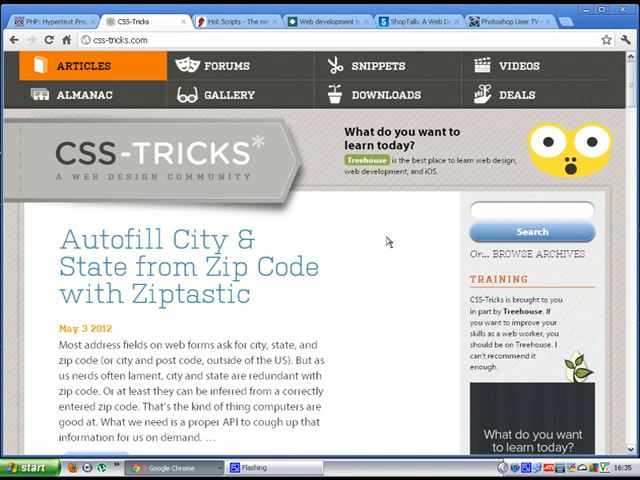
Step: Read the Ziptastic autofill article on the CSS-Tricks home page, then head to Videos
{"action": "scroll", "scroll_direction": "down", "scroll_amount": 3}
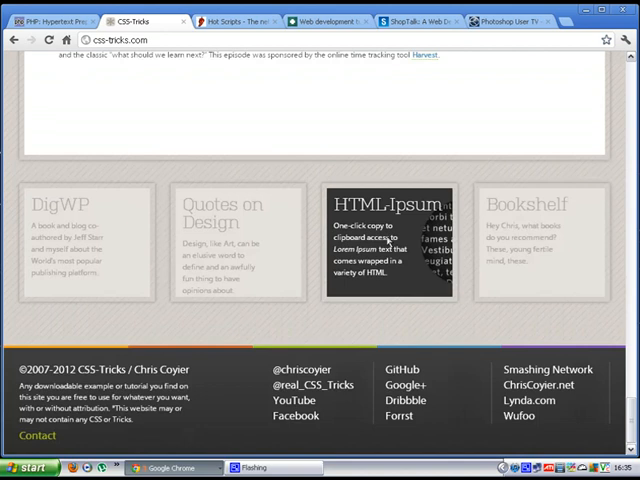
{"action": "mouse_move", "coordinate": [288, 318]}
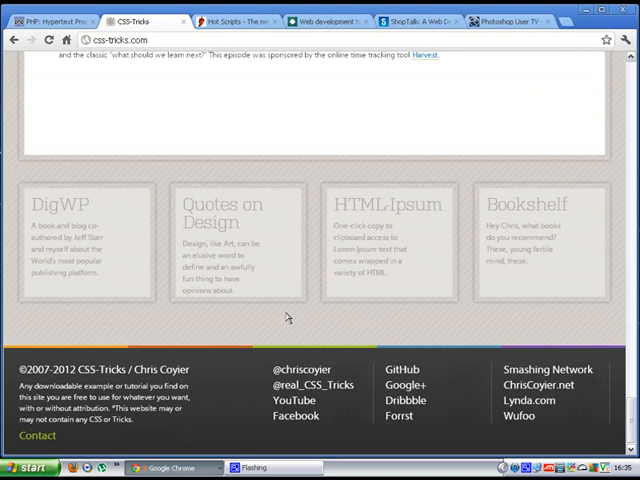
{"action": "mouse_move", "coordinate": [292, 312]}
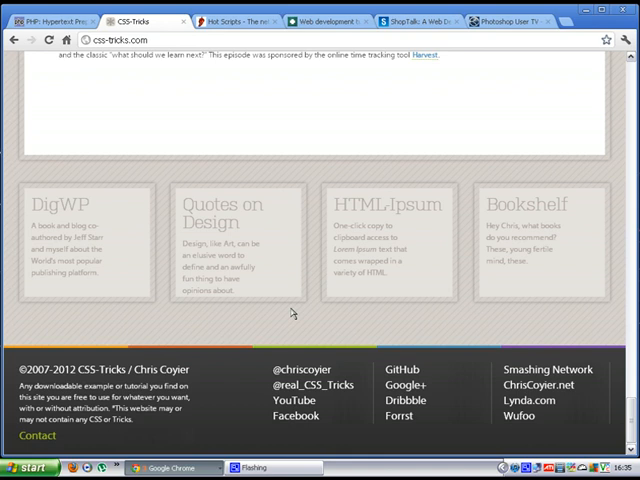
{"action": "mouse_move", "coordinate": [240, 338]}
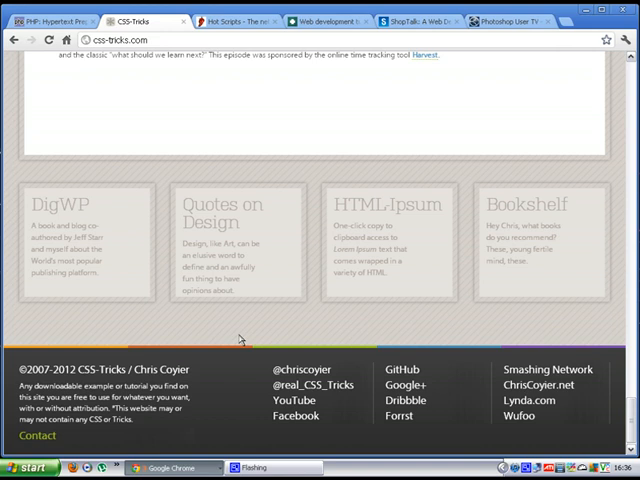
{"action": "scroll", "scroll_direction": "up", "scroll_amount": 3}
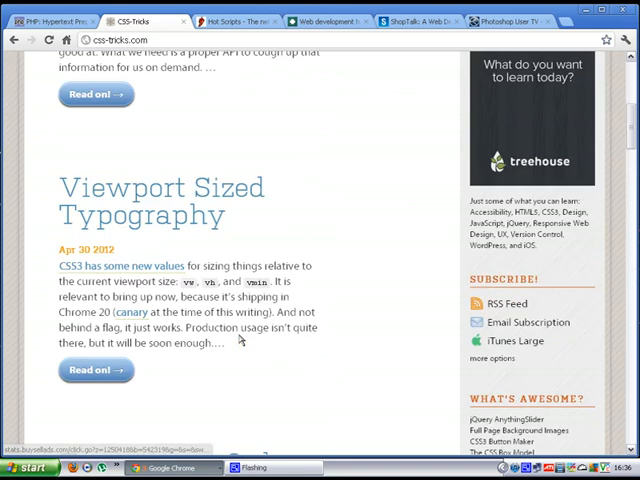
{"action": "scroll", "scroll_direction": "up", "scroll_amount": 3}
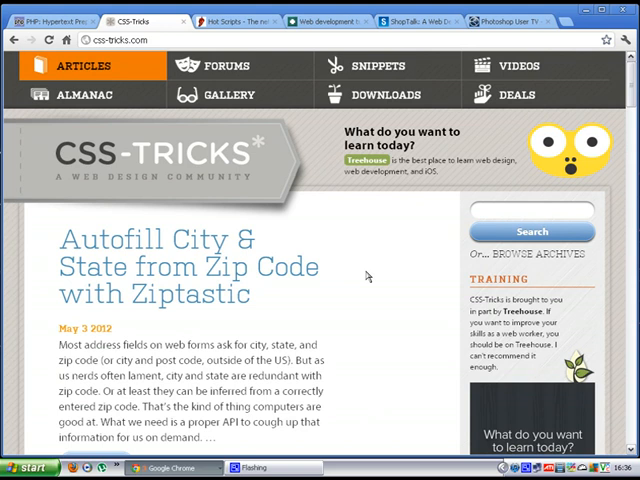
{"action": "scroll", "scroll_direction": "down", "scroll_amount": 3}
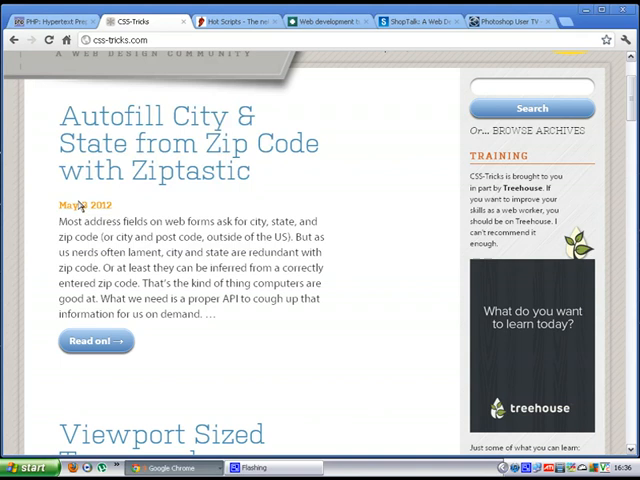
{"action": "scroll", "scroll_direction": "up", "scroll_amount": 3}
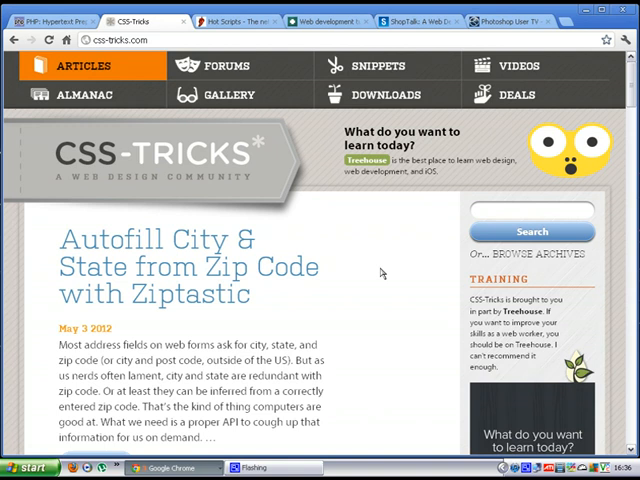
{"action": "left_click", "coordinate": [516, 64]}
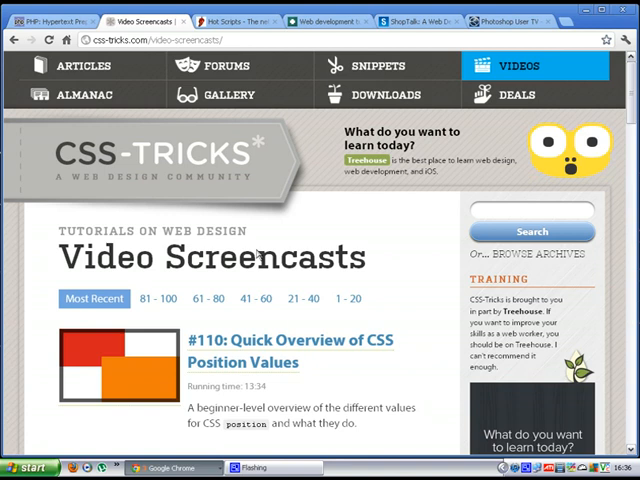
Step: Look through the Video Screencasts list down to episode #87, then move on to Forums
{"action": "scroll", "scroll_direction": "down", "scroll_amount": 3}
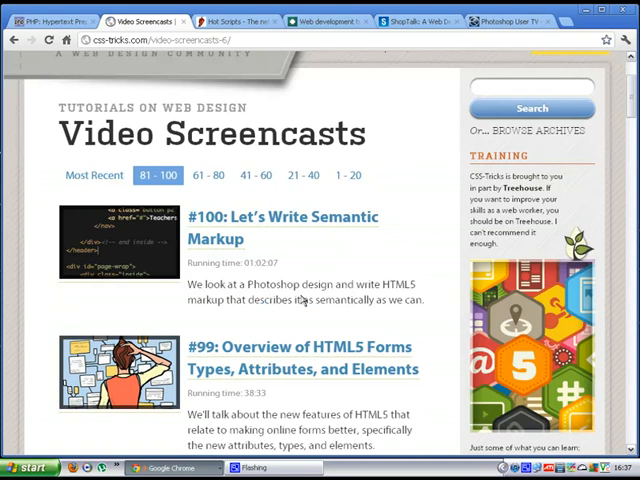
{"action": "scroll", "scroll_direction": "down", "scroll_amount": 3}
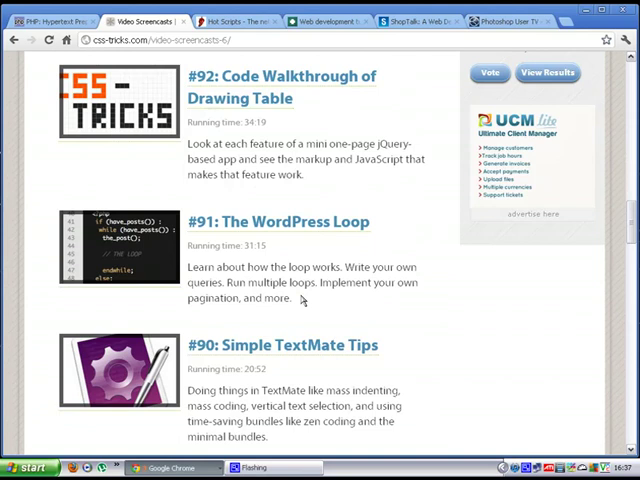
{"action": "scroll", "scroll_direction": "down", "scroll_amount": 3}
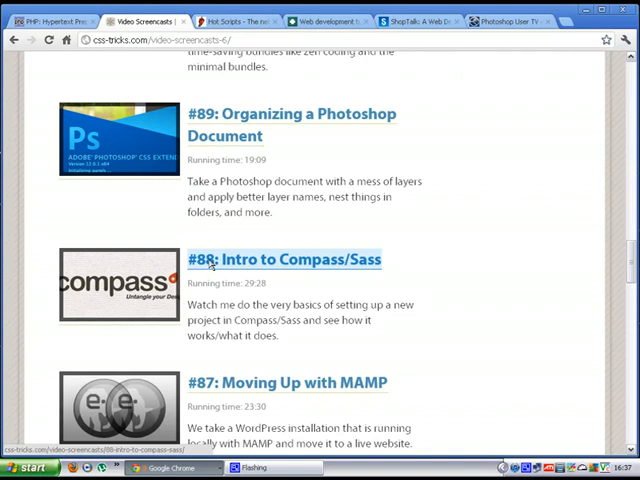
{"action": "mouse_move", "coordinate": [300, 260]}
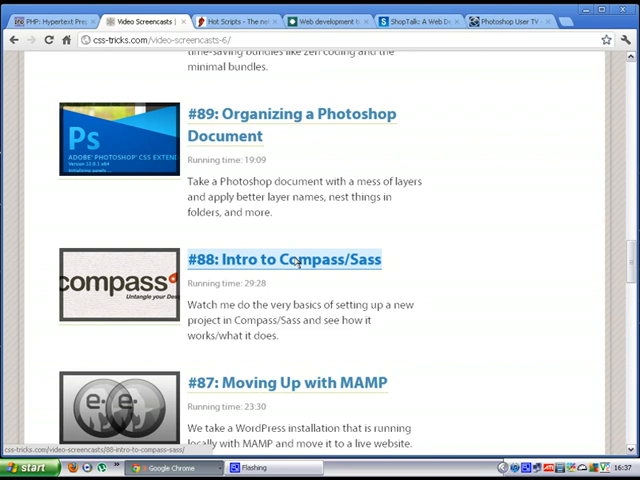
{"action": "scroll", "scroll_direction": "up", "scroll_amount": 3}
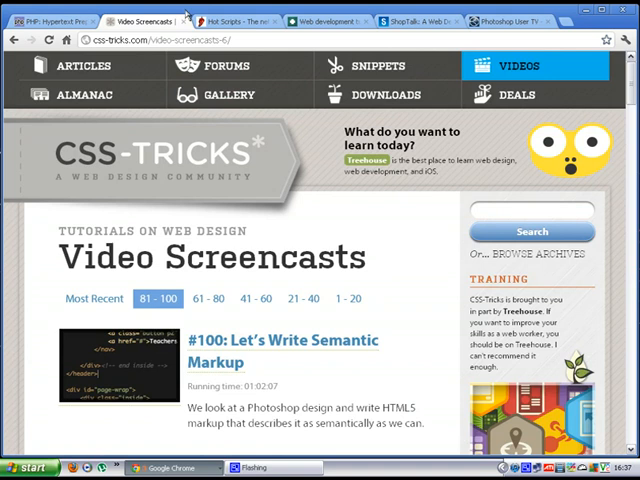
{"action": "left_click", "coordinate": [230, 66]}
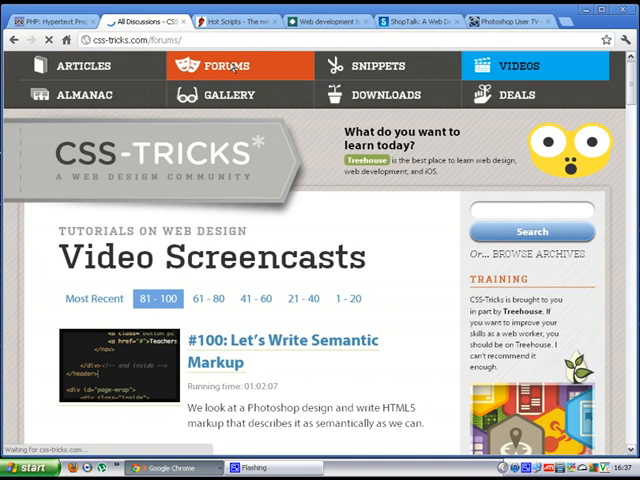
Step: Browse the Code Snippets and Deals for Designers pages, scrolling the deals list
{"action": "left_click", "coordinate": [212, 68]}
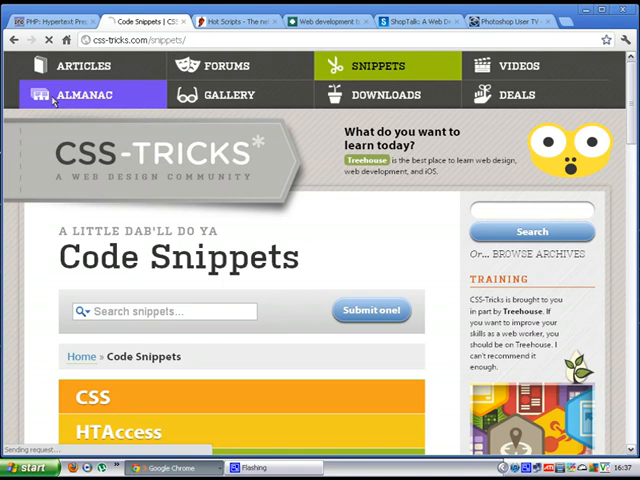
{"action": "left_click", "coordinate": [86, 96]}
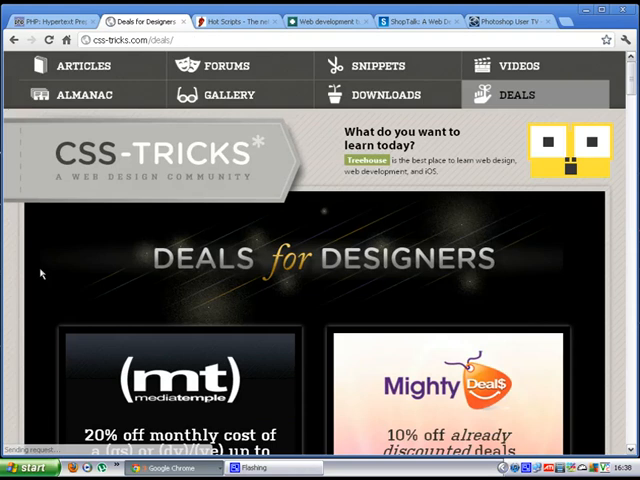
{"action": "scroll", "scroll_direction": "down", "scroll_amount": 3}
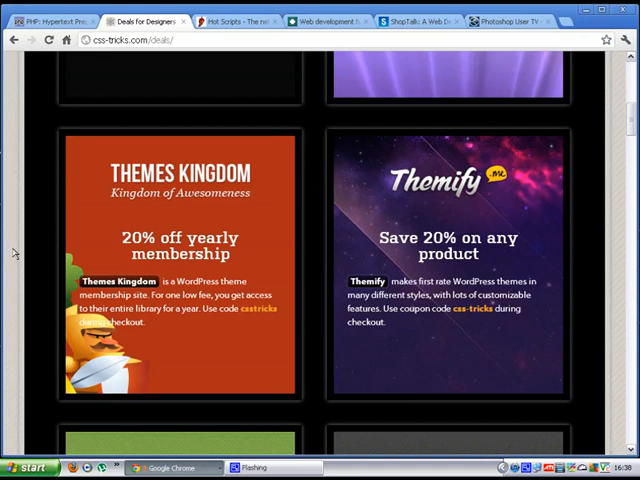
{"action": "scroll", "scroll_direction": "up", "scroll_amount": 3}
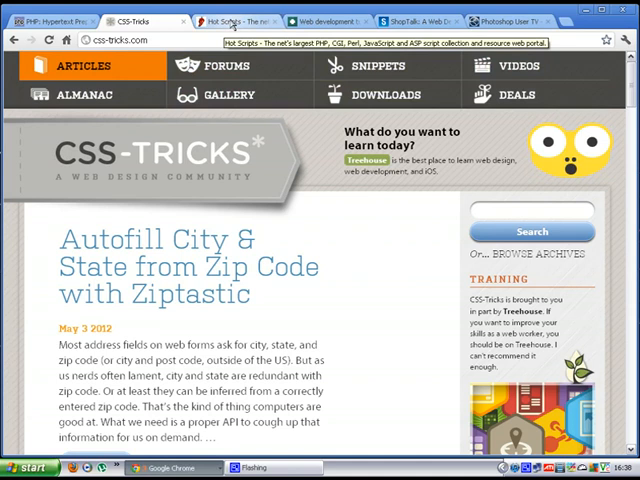
Step: Scroll the CSS-Tricks home page down to its footer and back, then switch to the Hot Scripts tab
{"action": "scroll", "scroll_direction": "down", "scroll_amount": 3}
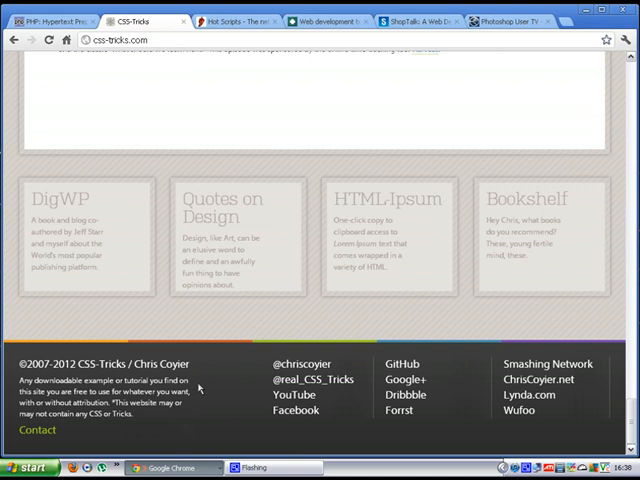
{"action": "scroll", "scroll_direction": "up", "scroll_amount": 3}
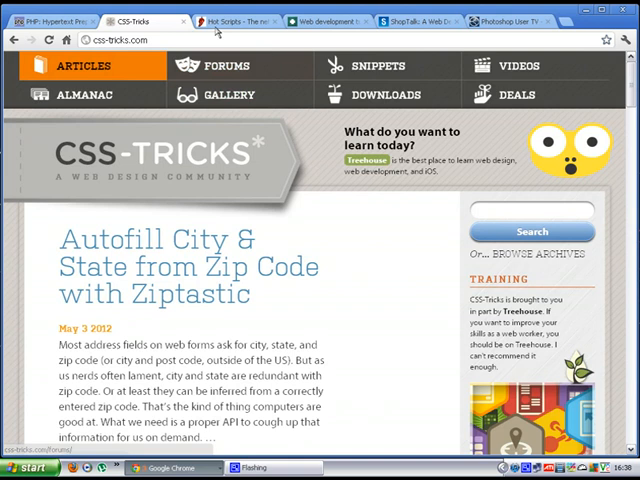
{"action": "left_click", "coordinate": [230, 26]}
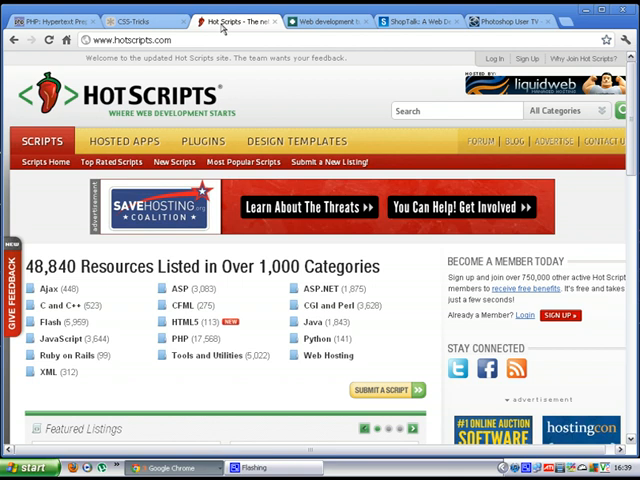
{"action": "mouse_move", "coordinate": [166, 322]}
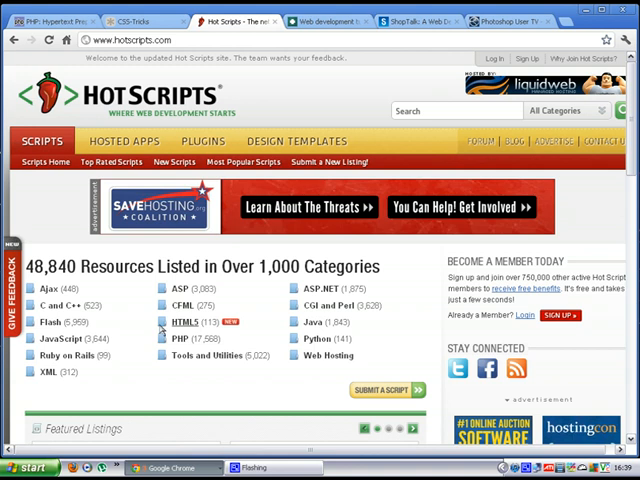
{"action": "mouse_move", "coordinate": [48, 378]}
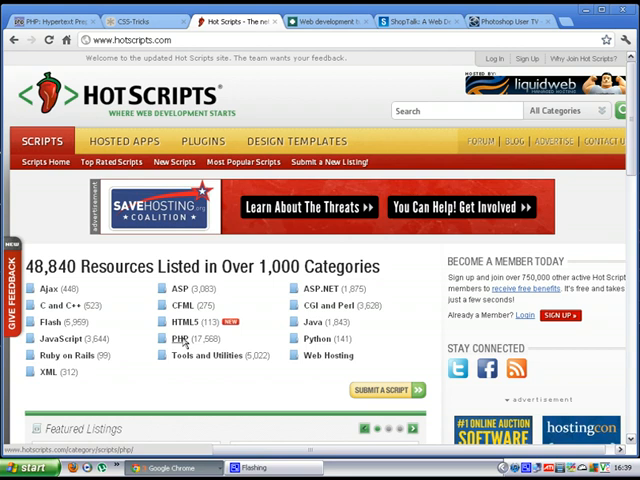
Step: Choose the PHP category on Hot Scripts and look down its Scripts & Programs subcategories
{"action": "left_click", "coordinate": [168, 340]}
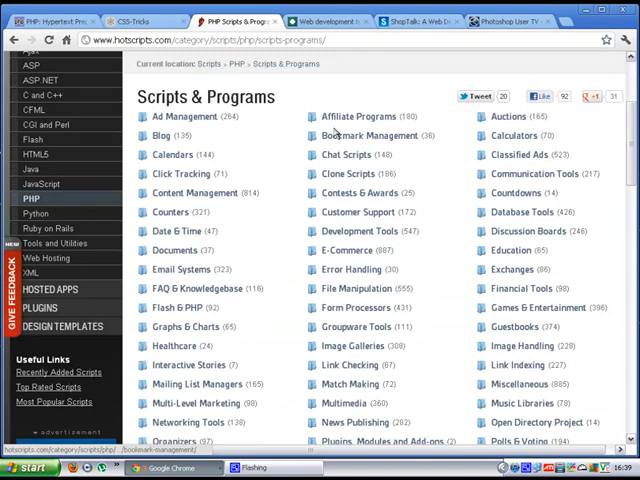
{"action": "mouse_move", "coordinate": [168, 182]}
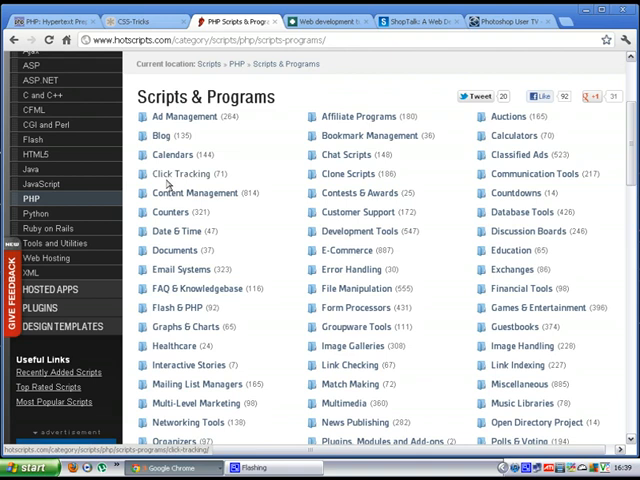
{"action": "scroll", "scroll_direction": "down", "scroll_amount": 3}
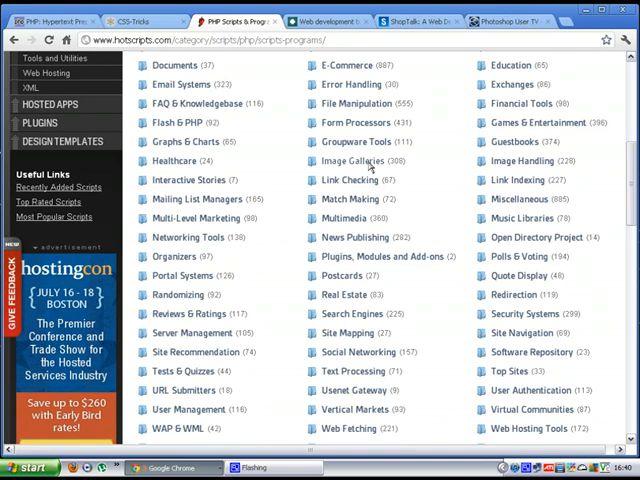
Step: Browse the PHP Image Galleries listings, including PhotoStore and TinyWebGallery
{"action": "left_click", "coordinate": [348, 160]}
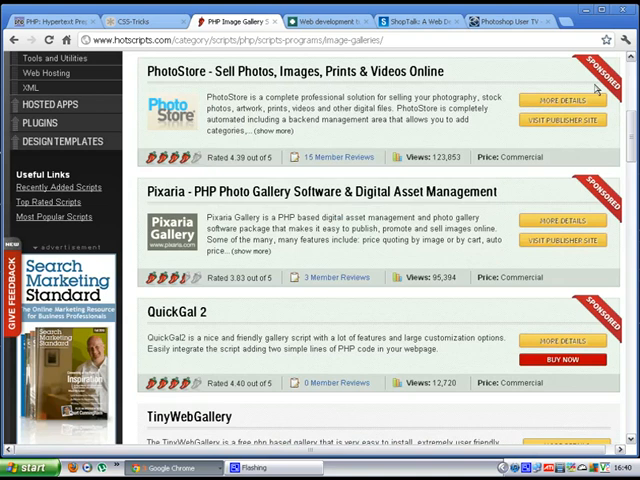
{"action": "scroll", "scroll_direction": "down", "scroll_amount": 3}
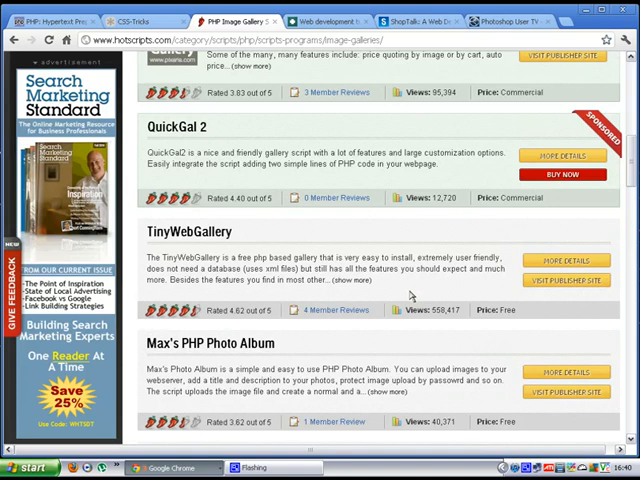
{"action": "scroll", "scroll_direction": "down", "scroll_amount": 3}
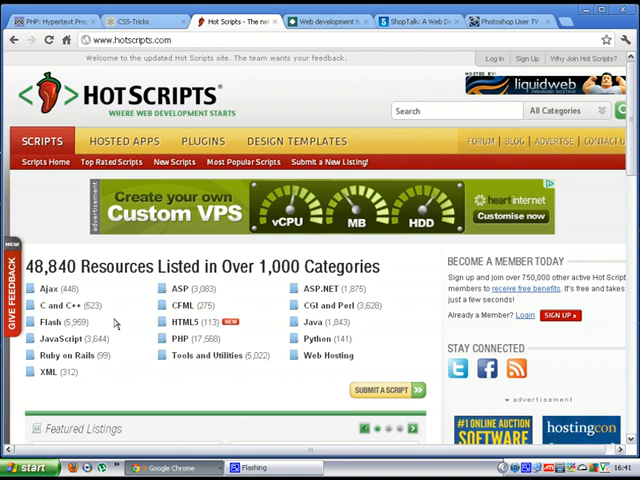
{"action": "mouse_move", "coordinate": [130, 312]}
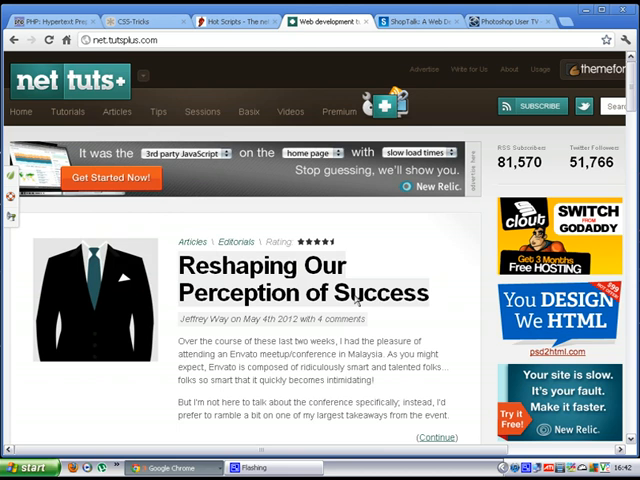
{"action": "mouse_move", "coordinate": [356, 292]}
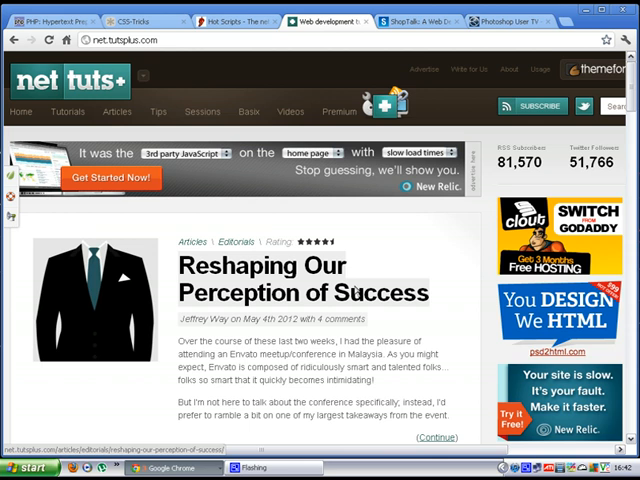
Step: Show the Tutorials category list and move down the Nettuts+ home page
{"action": "left_click", "coordinate": [66, 112]}
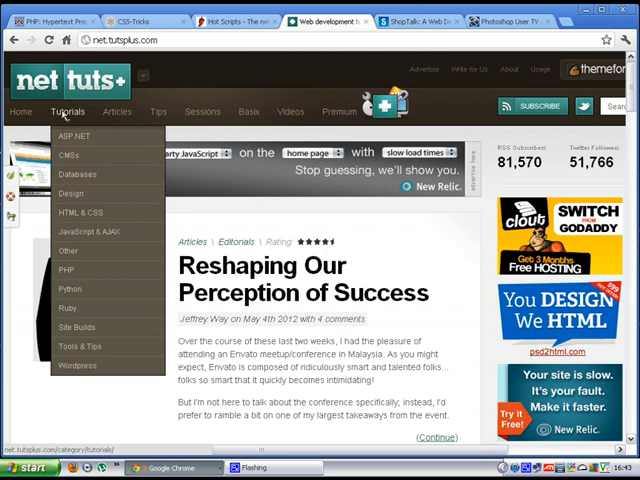
{"action": "mouse_move", "coordinate": [84, 212]}
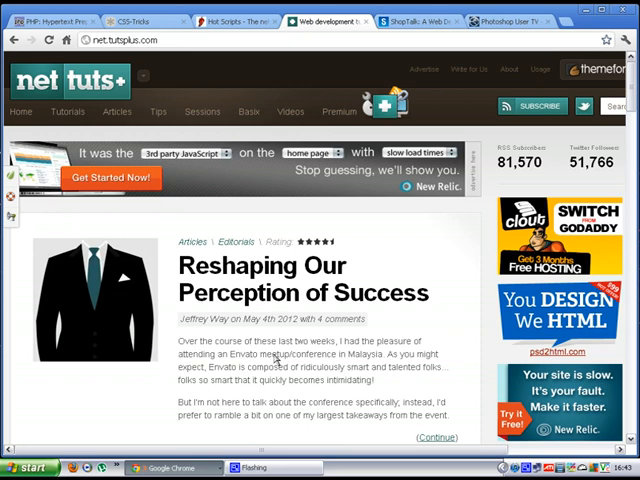
{"action": "scroll", "scroll_direction": "down", "scroll_amount": 3}
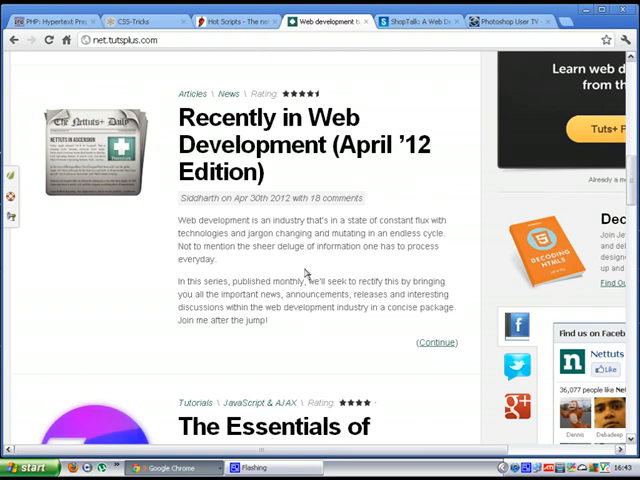
Step: Scroll the Nettuts+ home page down past the featured article
{"action": "scroll", "scroll_direction": "down", "scroll_amount": 3}
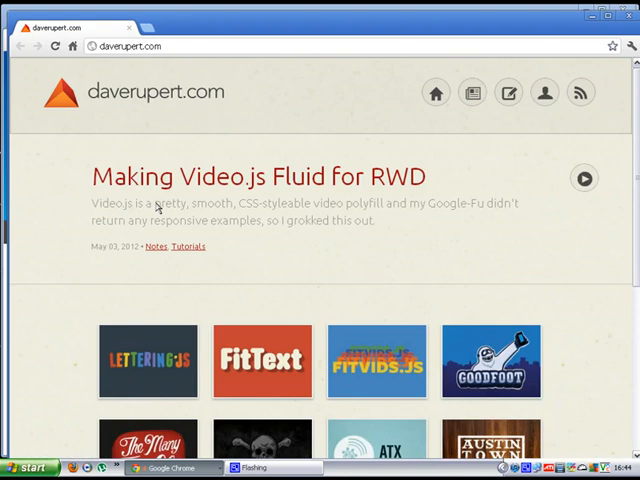
{"action": "mouse_move", "coordinate": [544, 92]}
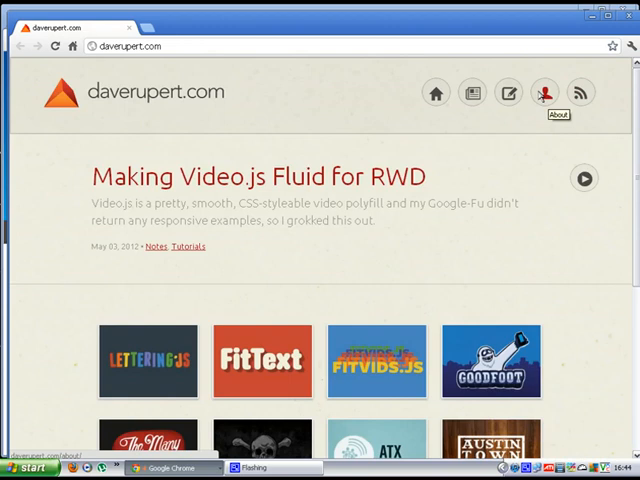
Step: Open Dave Rupert's About page from the daverupert.com header
{"action": "left_click", "coordinate": [544, 92]}
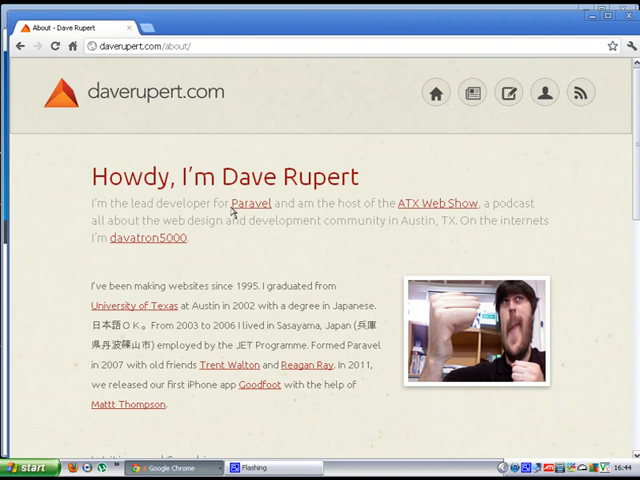
{"action": "mouse_move", "coordinate": [118, 20]}
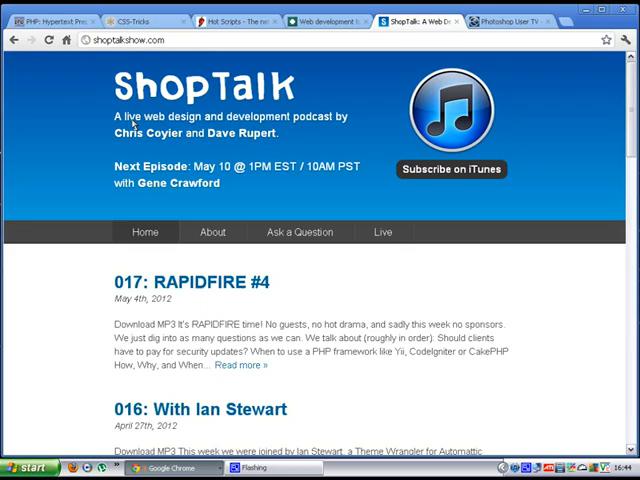
{"action": "mouse_move", "coordinate": [44, 146]}
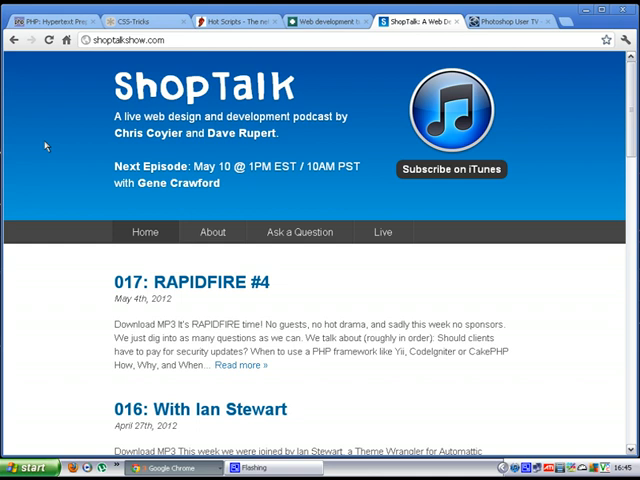
{"action": "mouse_move", "coordinate": [60, 152]}
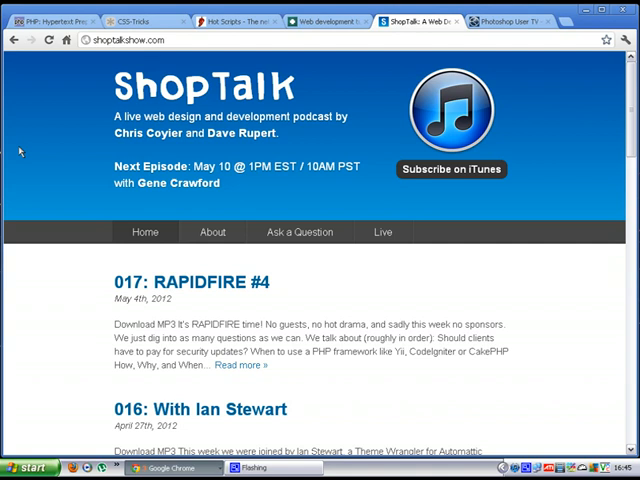
{"action": "mouse_move", "coordinate": [22, 144]}
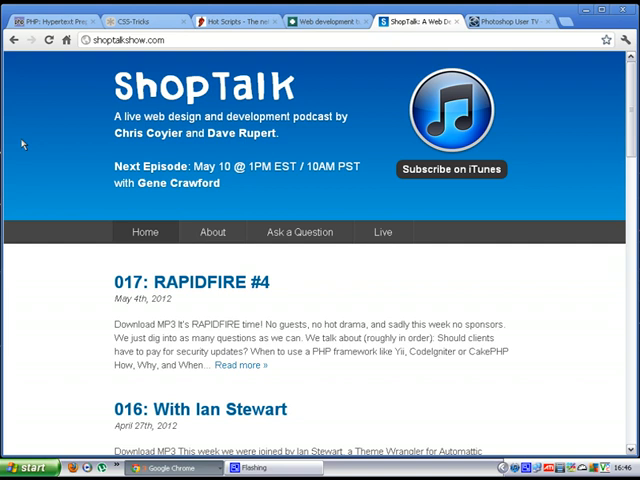
{"action": "mouse_move", "coordinate": [382, 232]}
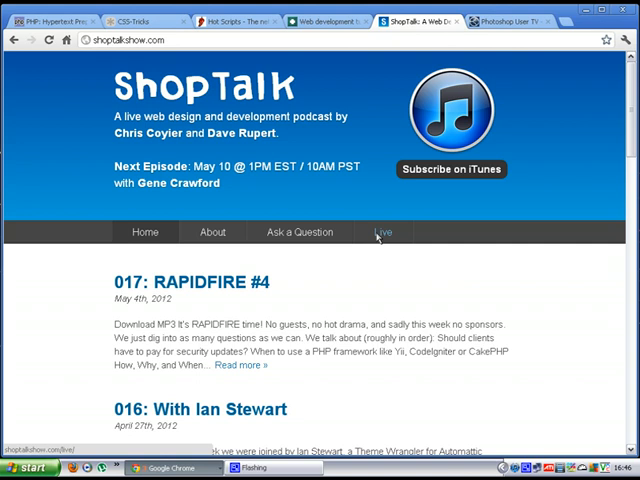
{"action": "left_click", "coordinate": [384, 232]}
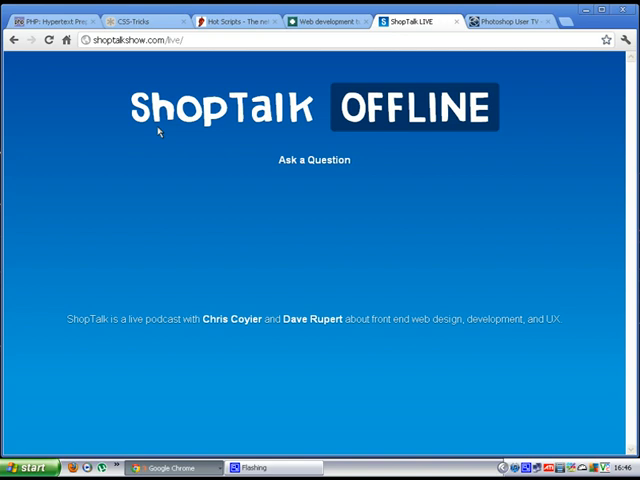
{"action": "mouse_move", "coordinate": [232, 208]}
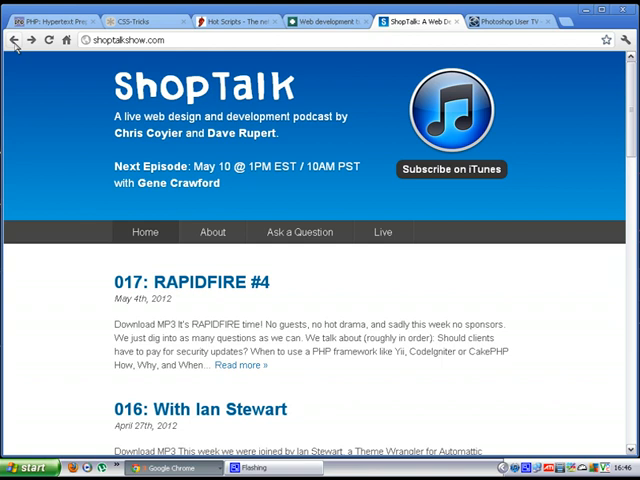
{"action": "mouse_move", "coordinate": [16, 136]}
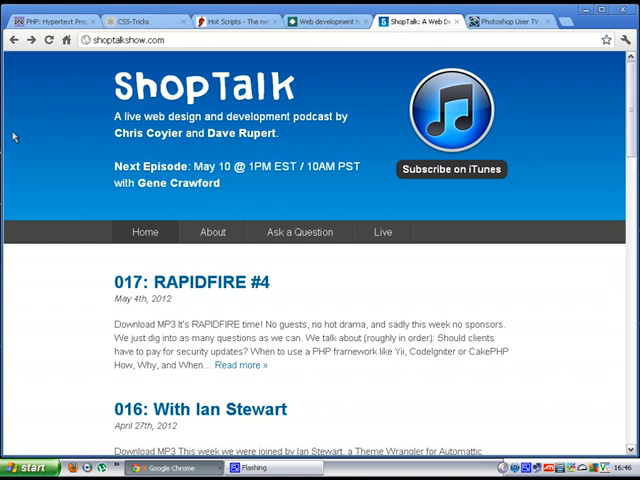
{"action": "mouse_move", "coordinate": [10, 136]}
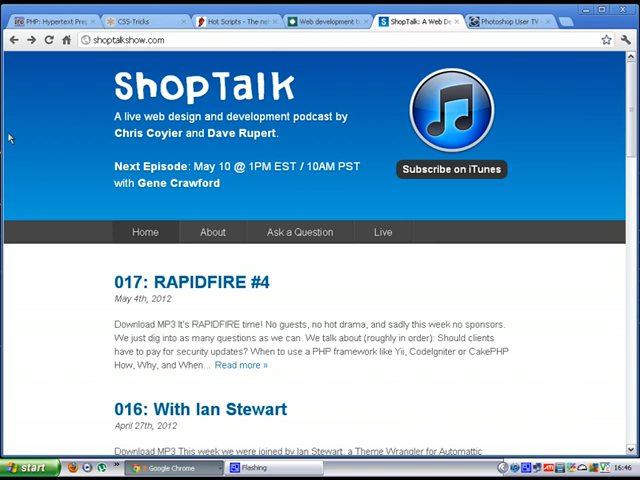
{"action": "mouse_move", "coordinate": [70, 164]}
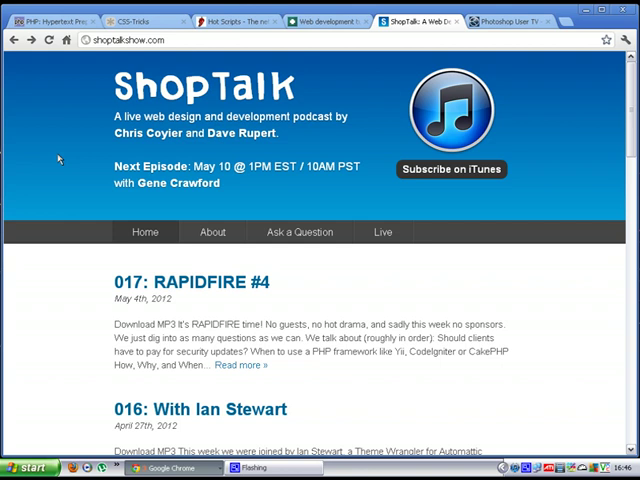
{"action": "scroll", "scroll_direction": "down", "scroll_amount": 3}
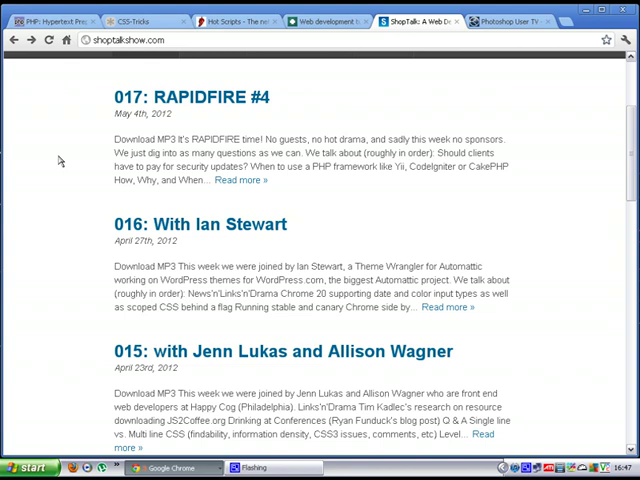
{"action": "scroll", "scroll_direction": "up", "scroll_amount": 3}
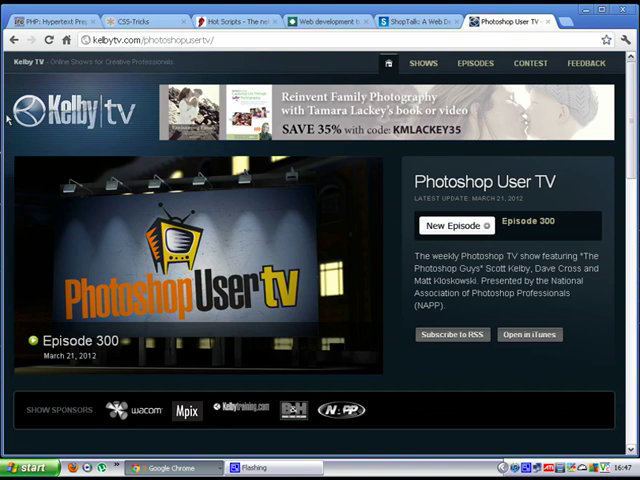
{"action": "mouse_move", "coordinate": [32, 222]}
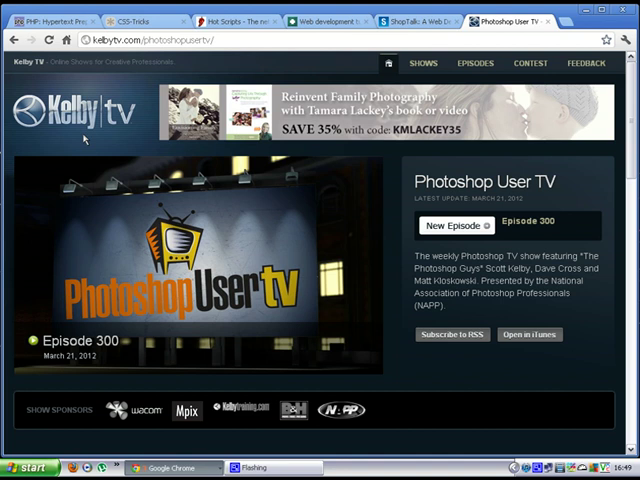
{"action": "mouse_move", "coordinate": [84, 140]}
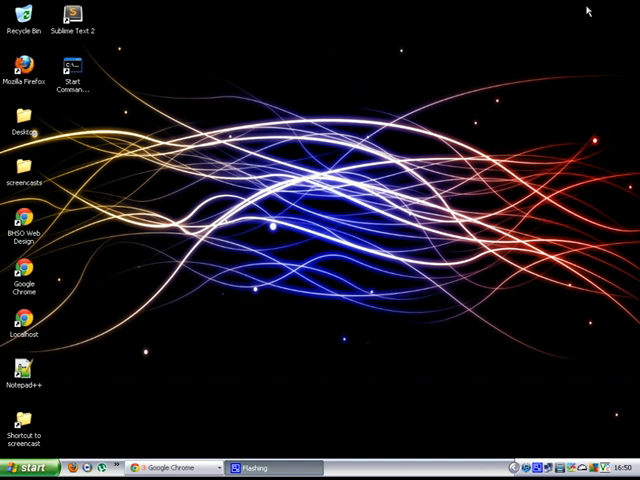
{"action": "mouse_move", "coordinate": [42, 272]}
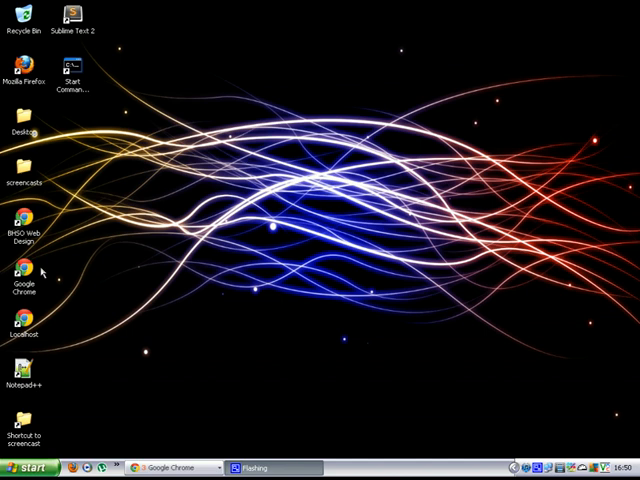
{"action": "mouse_move", "coordinate": [36, 272]}
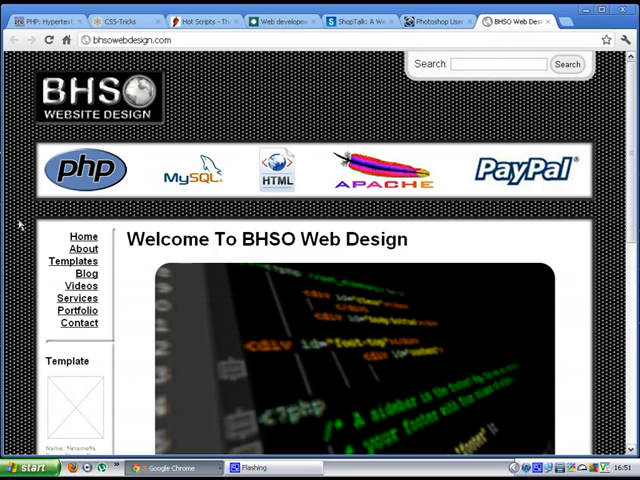
{"action": "mouse_move", "coordinate": [14, 122]}
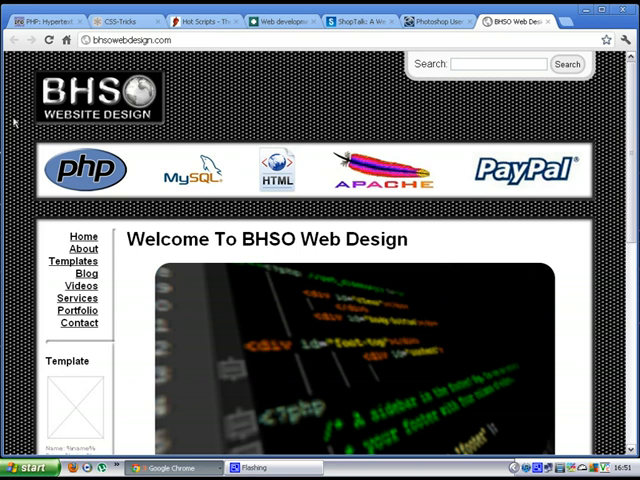
Step: Look over the BHSO home page's 'Websites from £300' offer and return to the top
{"action": "scroll", "scroll_direction": "down", "scroll_amount": 3}
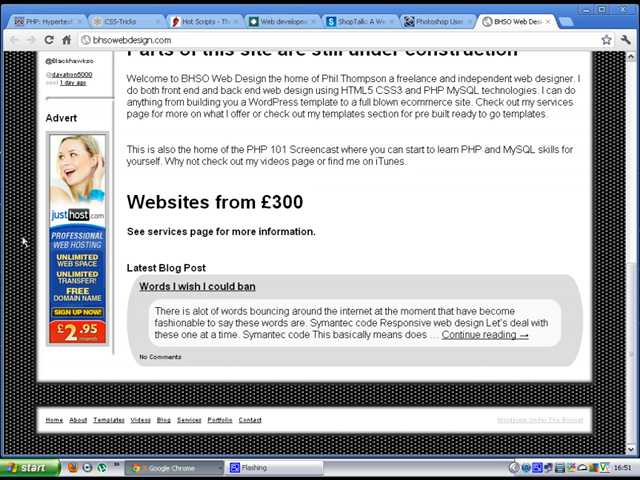
{"action": "scroll", "scroll_direction": "up", "scroll_amount": 3}
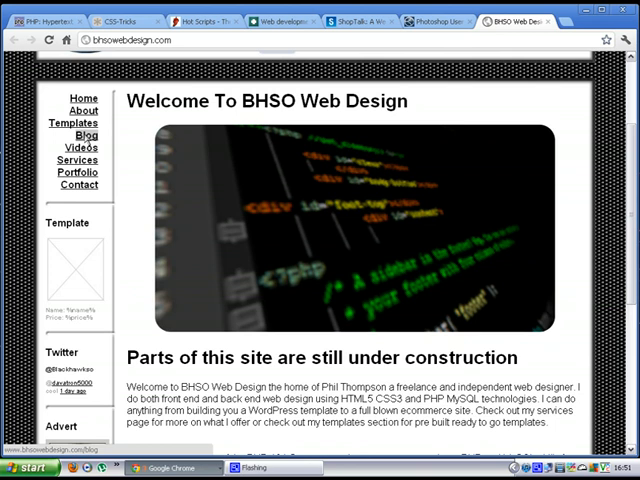
Step: View the BHSO Web Design Blog page and its posts
{"action": "left_click", "coordinate": [84, 136]}
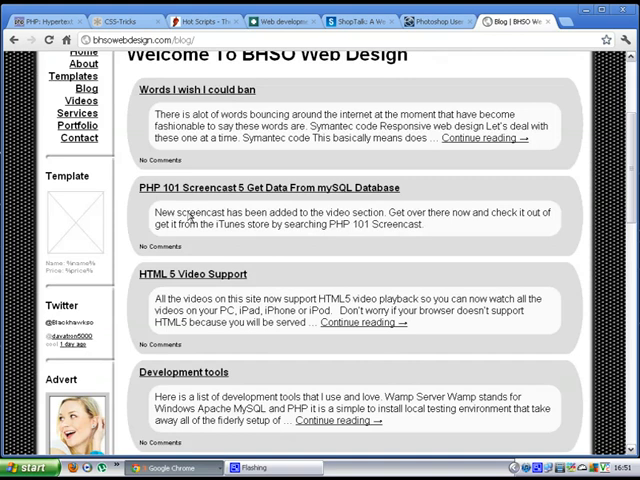
{"action": "scroll", "scroll_direction": "down", "scroll_amount": 3}
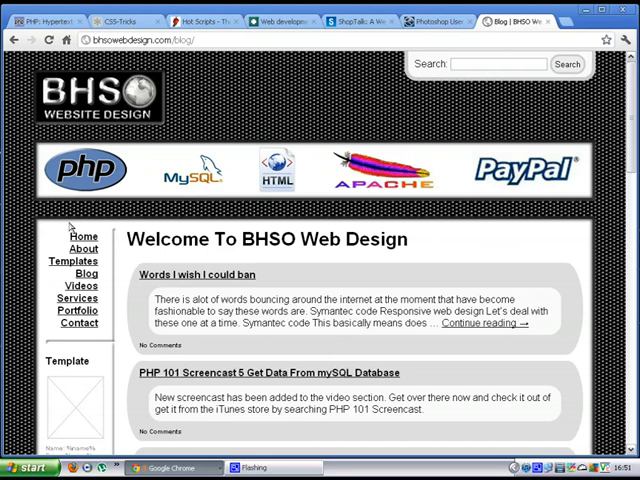
Step: View the BHSO Web Design Videos page from its top
{"action": "left_click", "coordinate": [80, 284]}
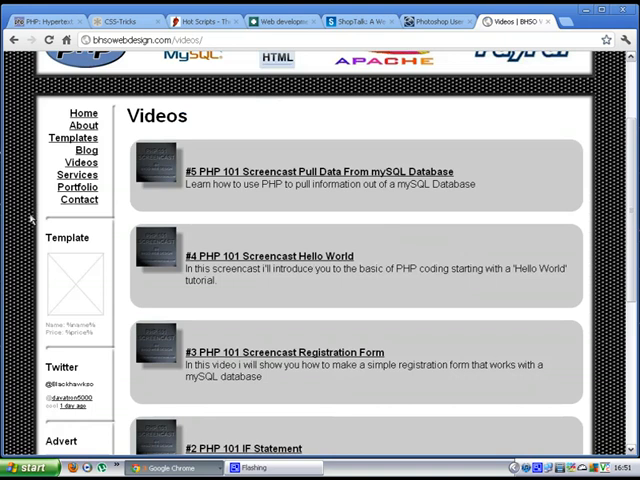
{"action": "scroll", "scroll_direction": "up", "scroll_amount": 3}
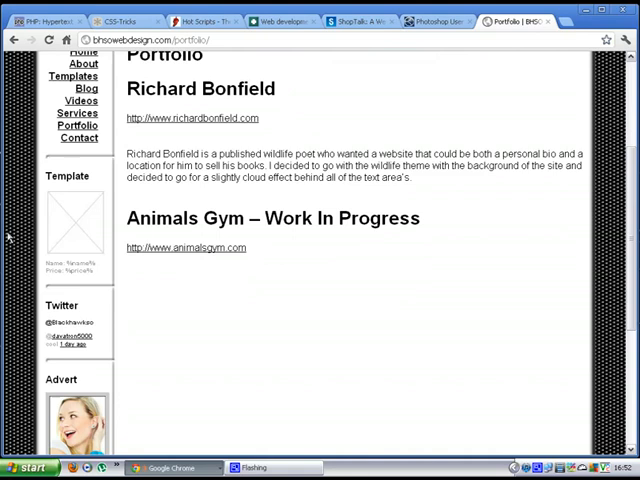
{"action": "scroll", "scroll_direction": "up", "scroll_amount": 3}
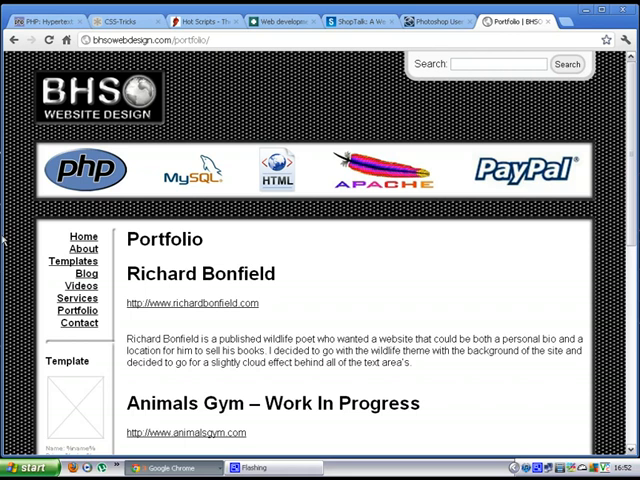
Step: View the BHSO Contact page with its name, email, subject and message form
{"action": "left_click", "coordinate": [80, 322]}
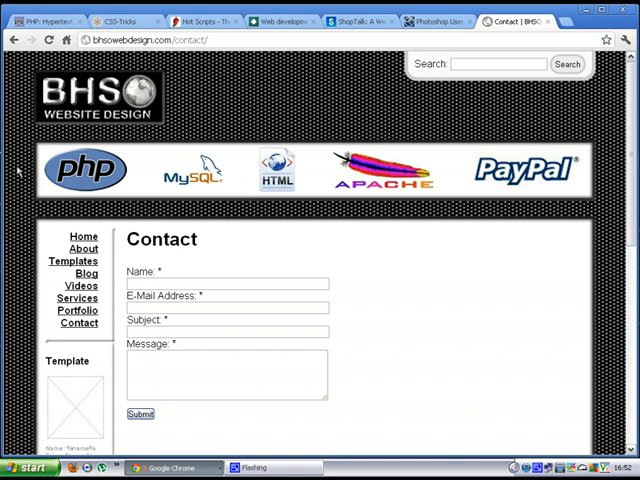
{"action": "scroll", "scroll_direction": "down", "scroll_amount": 3}
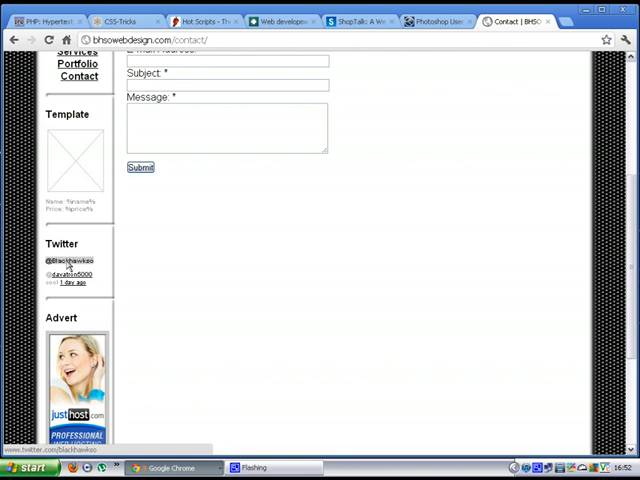
{"action": "scroll", "scroll_direction": "up", "scroll_amount": 3}
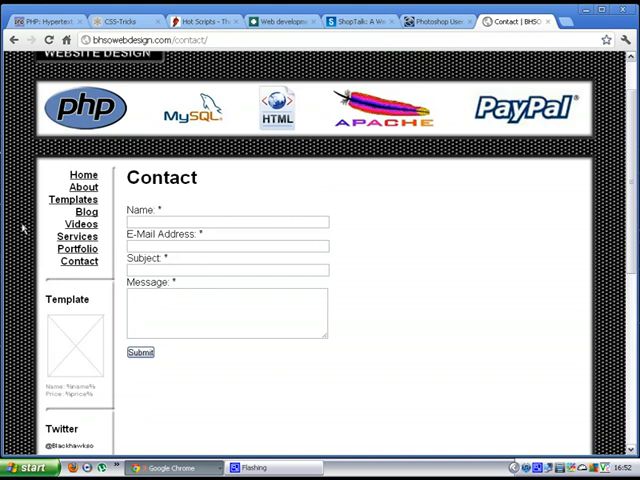